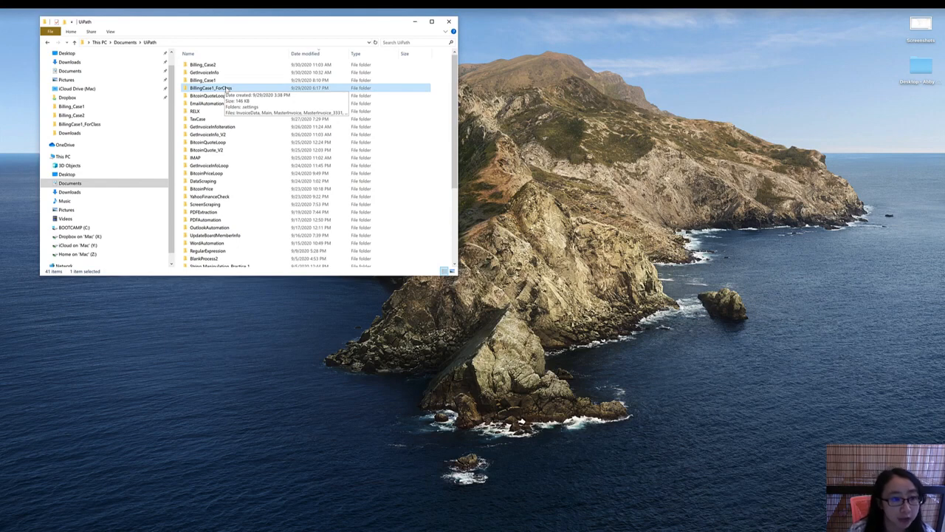
- Copy the BillingCase2_ForClass folder and paste a duplicate named 'BillingCase2_ForClass - Copy'
{"action": "right_click", "coordinate": [214, 88]}
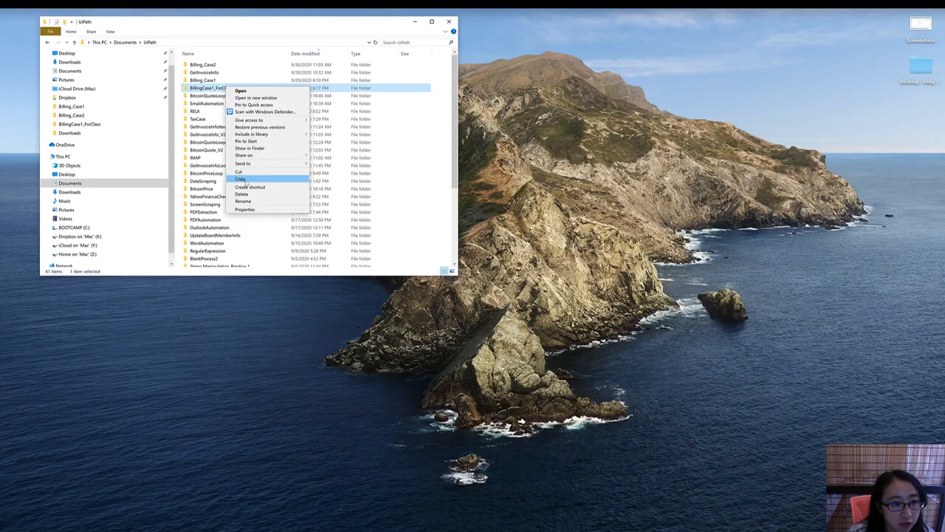
{"action": "left_click", "coordinate": [241, 179]}
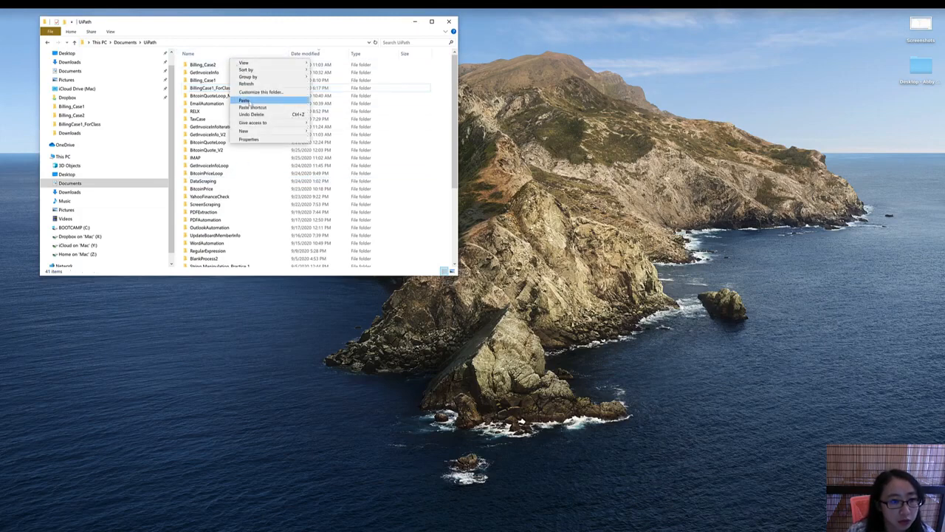
{"action": "left_click", "coordinate": [245, 100]}
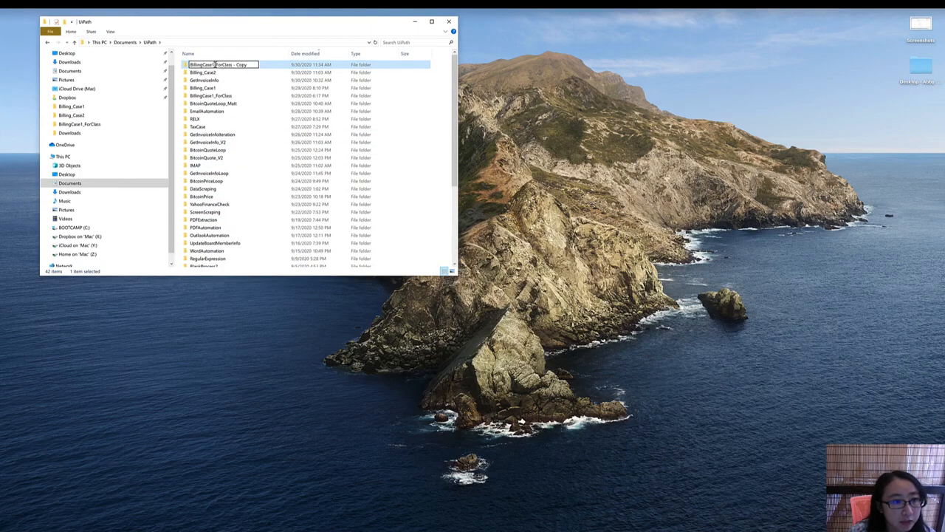
{"action": "type", "text": "BillingCase2_ForClass - Copy"}
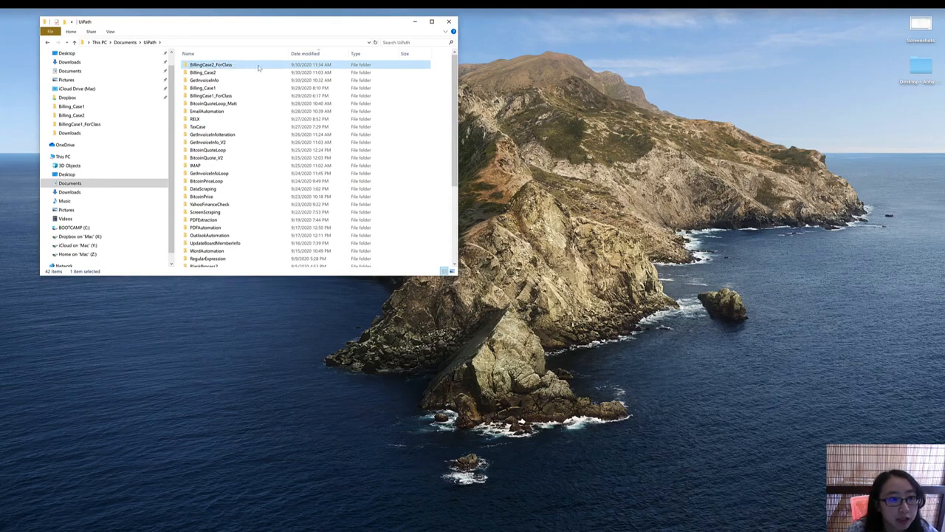
- Delete the generated MasterInvoice copies and rename InvoiceData to InvoiceData_Status
{"action": "double_click", "coordinate": [210, 65]}
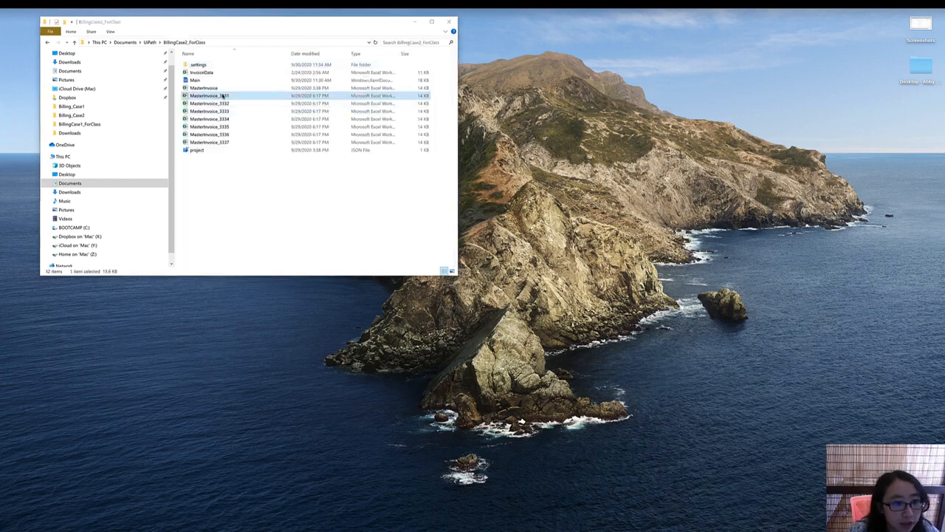
{"action": "left_click", "coordinate": [209, 141]}
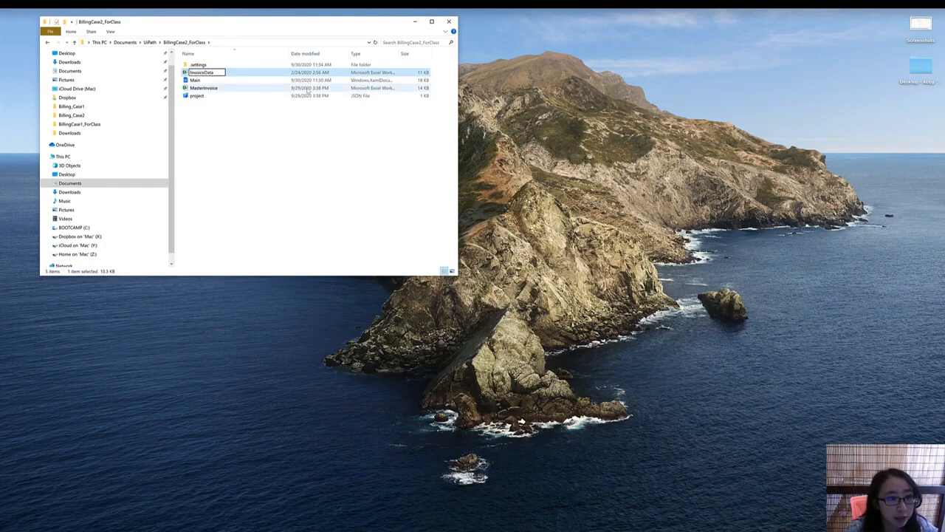
{"action": "type", "text": "_Status"}
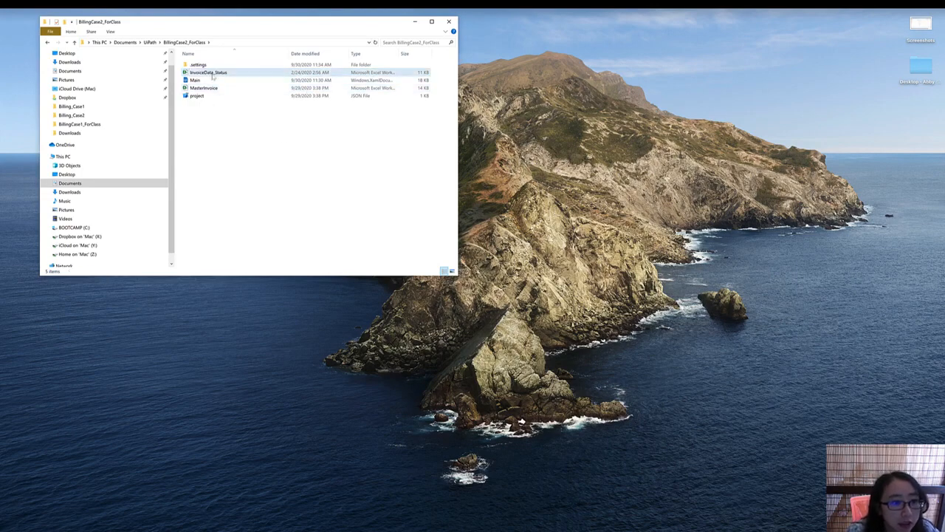
- In InvoiceData_Status.xlsx, add a 'Billed' header in the column after Product3Price
{"action": "double_click", "coordinate": [208, 72]}
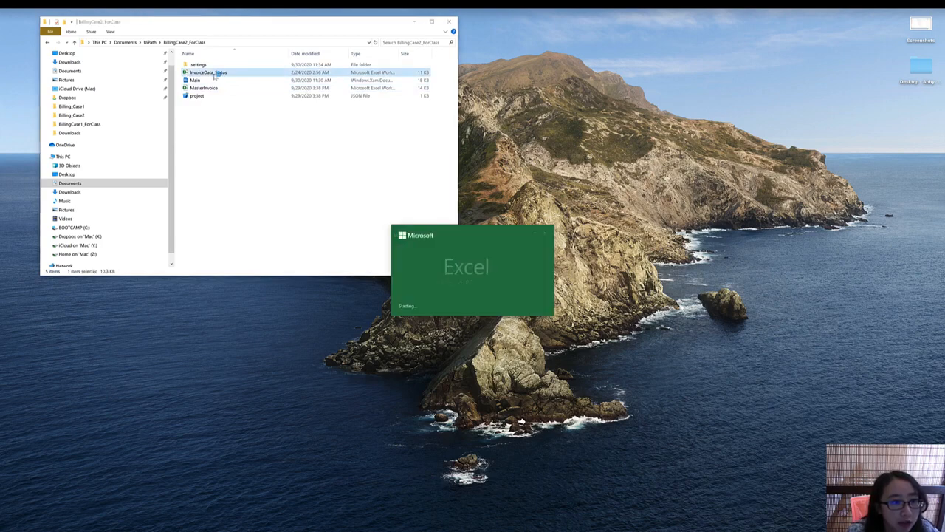
{"action": "double_click", "coordinate": [210, 72]}
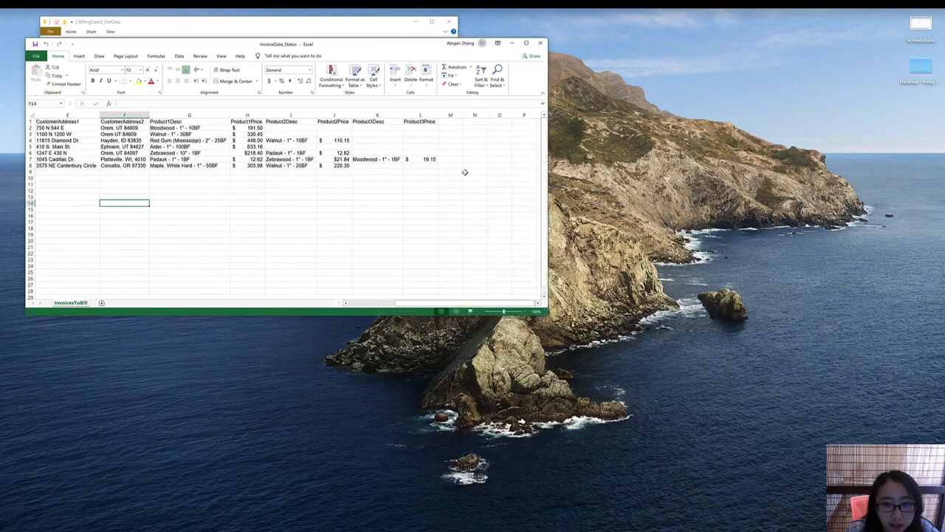
{"action": "left_click", "coordinate": [449, 121]}
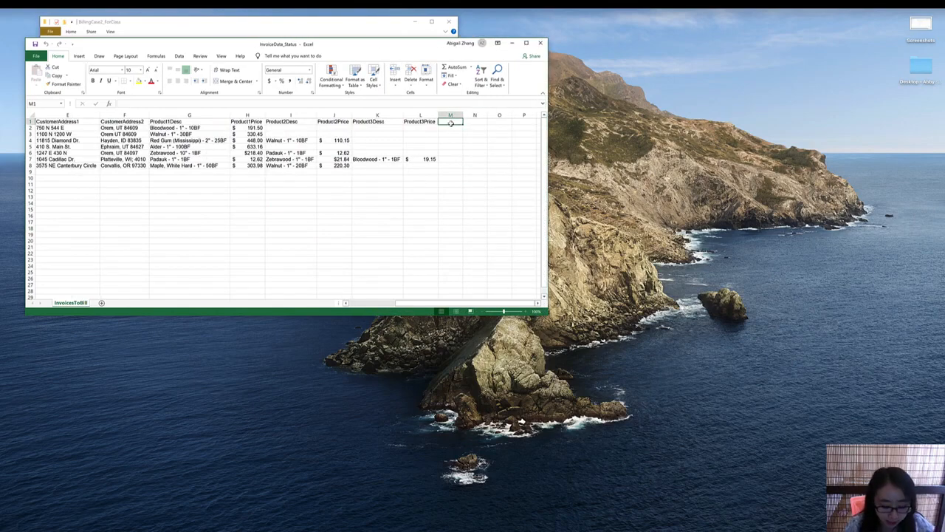
{"action": "type", "text": "Bl"}
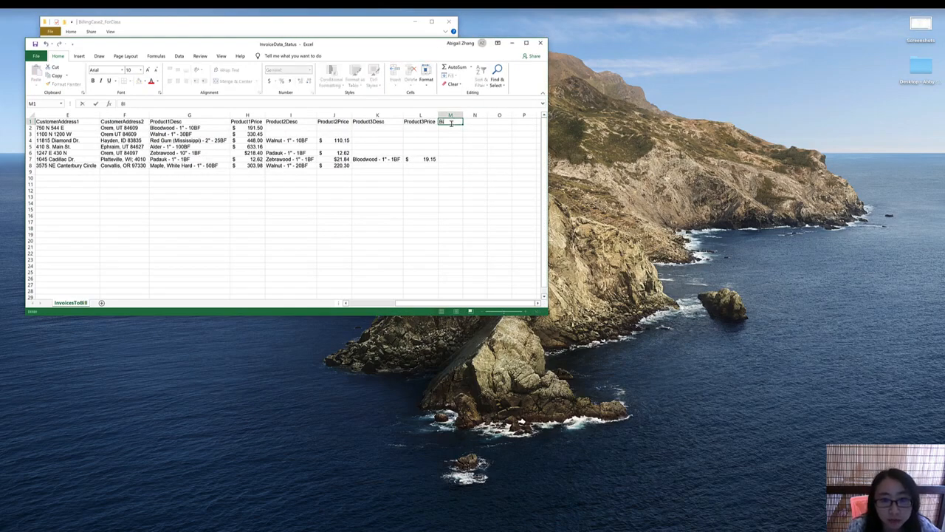
{"action": "type", "text": "Billed"}
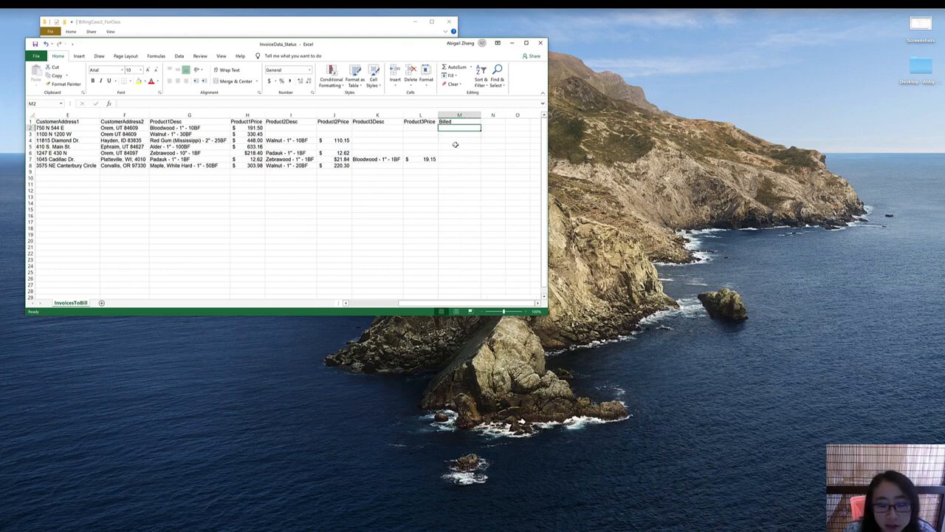
- Enter 8/14/2019 in the Billed cells of several customer rows
{"action": "left_click", "coordinate": [458, 141]}
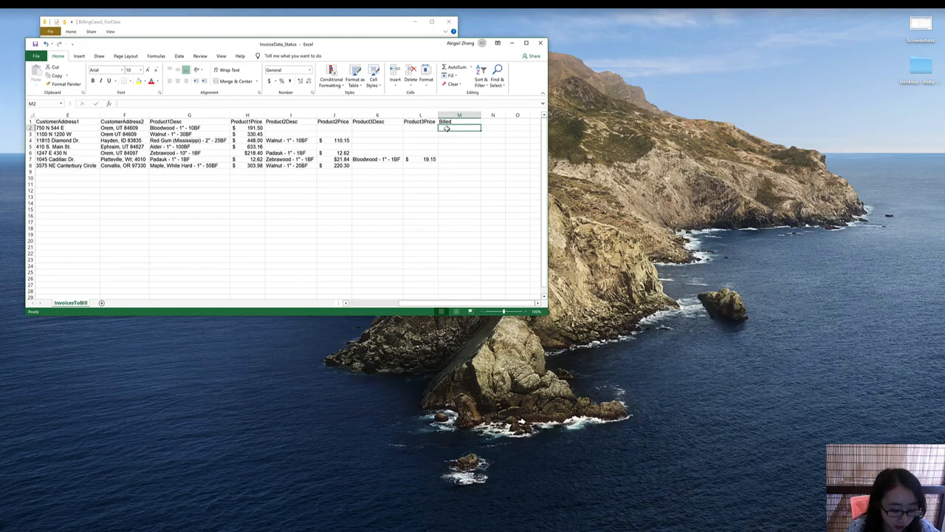
{"action": "type", "text": "08/"}
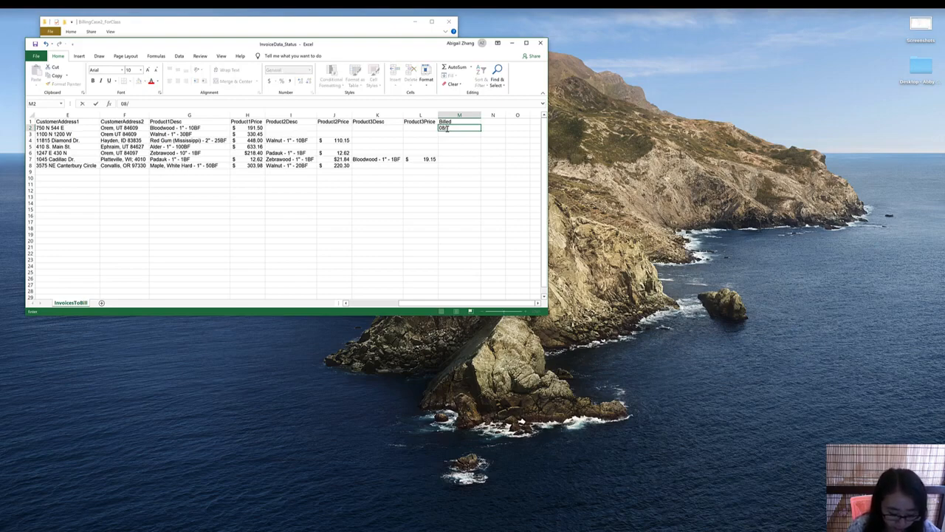
{"action": "type", "text": "14"}
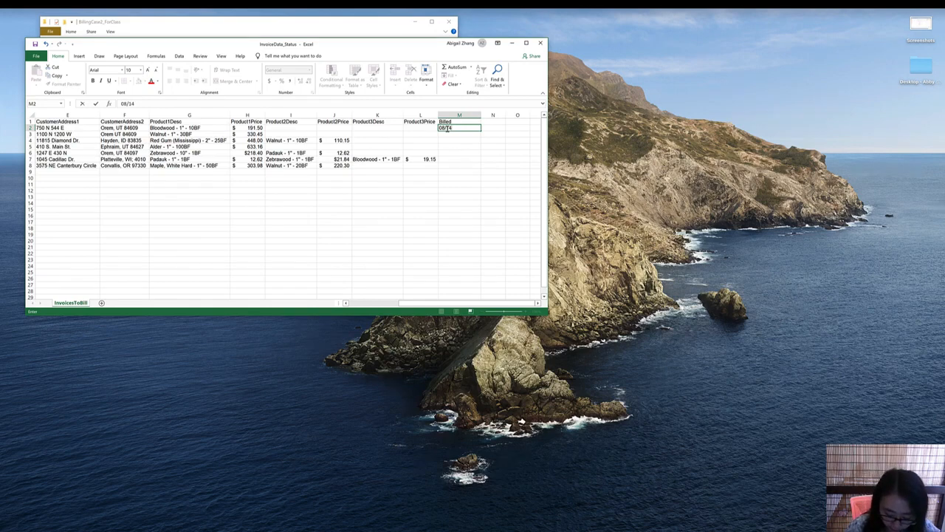
{"action": "type", "text": "/2019"}
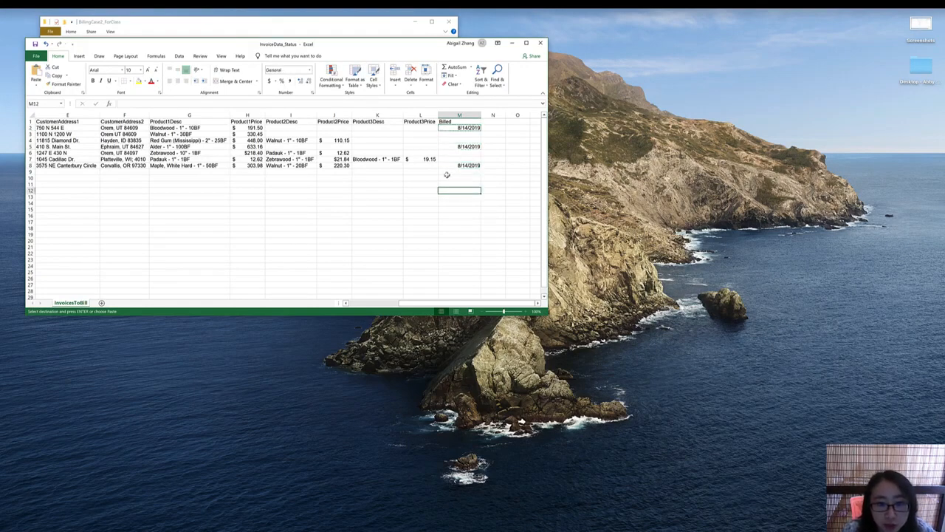
{"action": "left_click", "coordinate": [458, 140]}
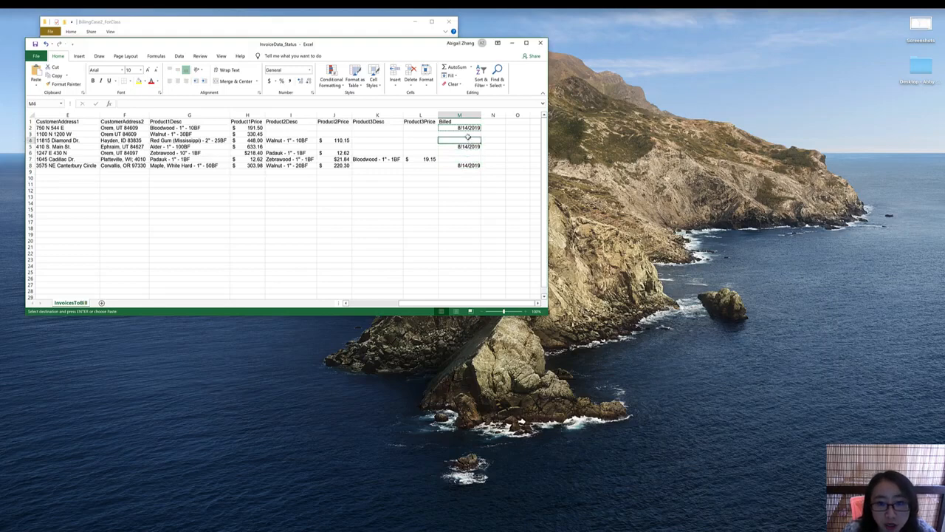
{"action": "left_click", "coordinate": [458, 165]}
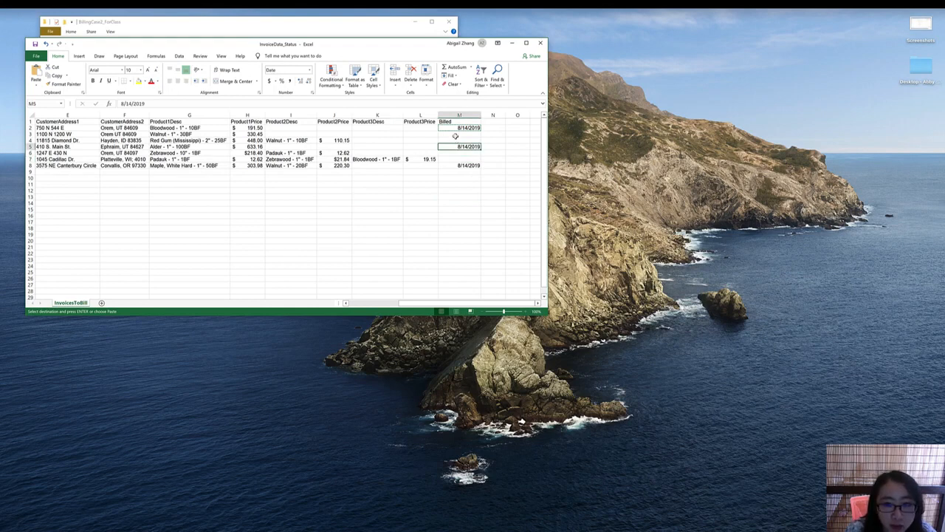
{"action": "left_click", "coordinate": [458, 140]}
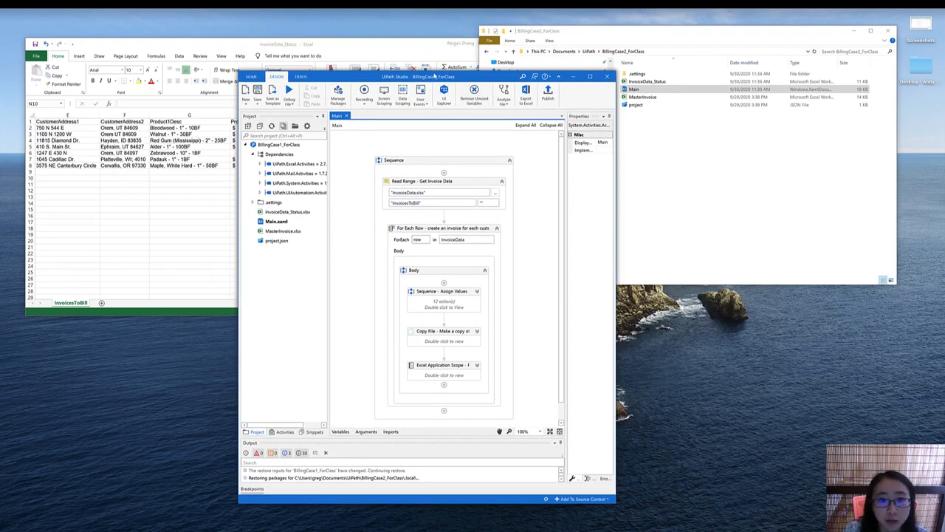
{"action": "mouse_move", "coordinate": [600, 190]}
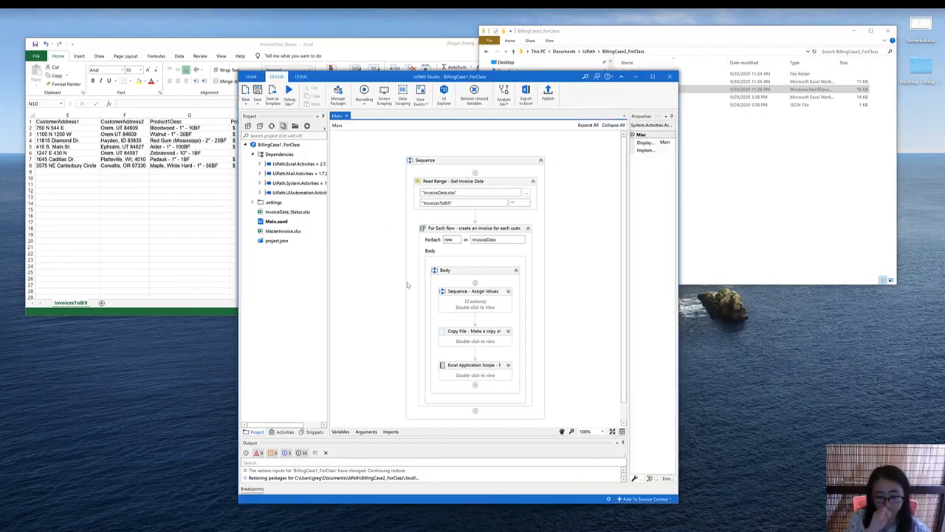
{"action": "mouse_move", "coordinate": [446, 260]}
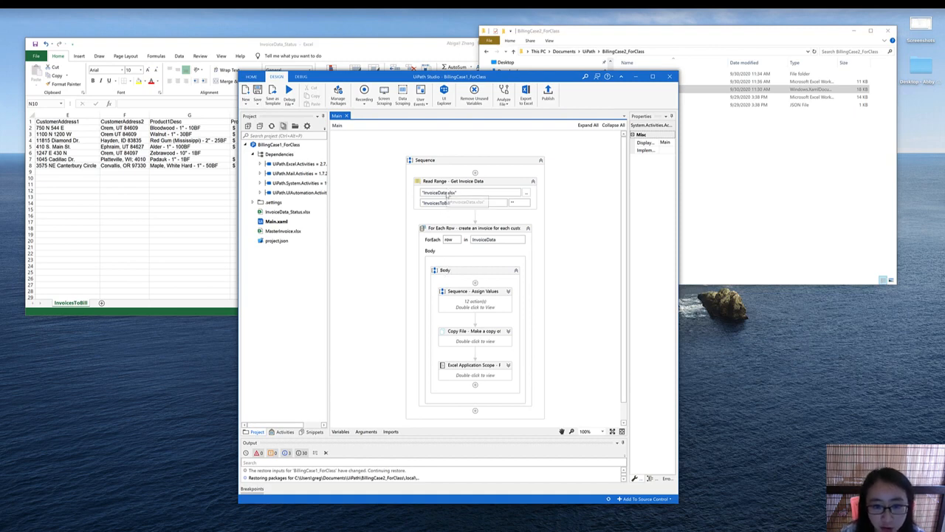
- Point the Read Range activity's workbook path to InvoiceData_Status.xlsx
{"action": "left_click", "coordinate": [458, 180]}
{"action": "type", "text": "_Status"}
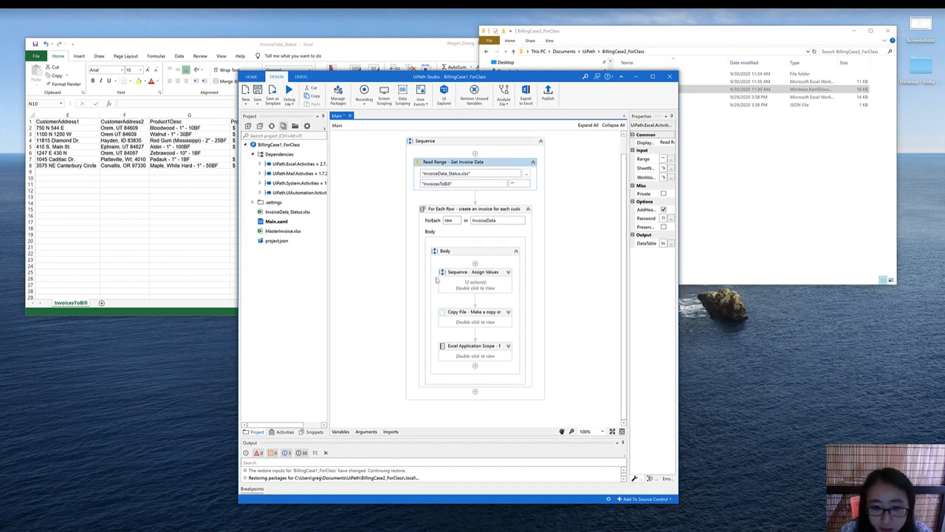
- In the Assign Values sequence, add an Assign setting the Billed variable from the row
{"action": "left_click", "coordinate": [473, 272]}
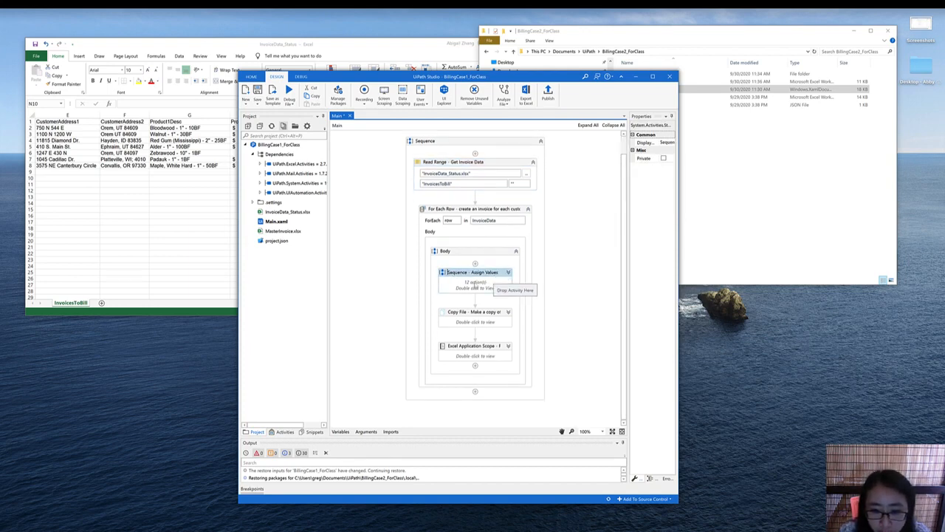
{"action": "double_click", "coordinate": [476, 272]}
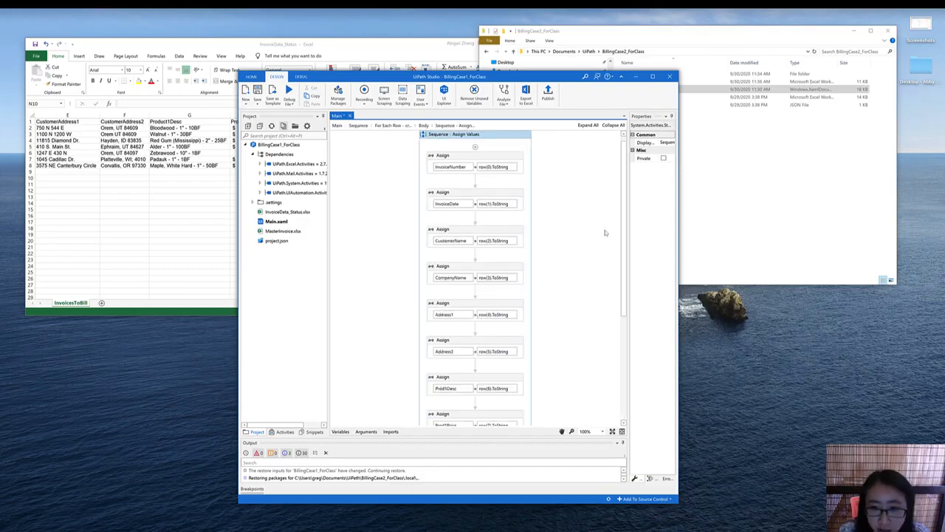
{"action": "scroll", "scroll_direction": "down", "scroll_amount": 3}
{"action": "type", "text": "assi"}
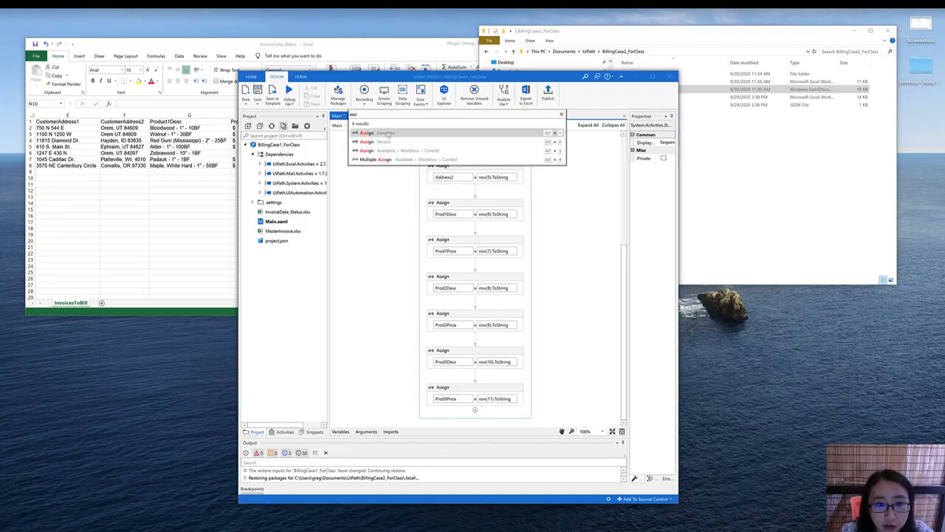
{"action": "left_click", "coordinate": [366, 133]}
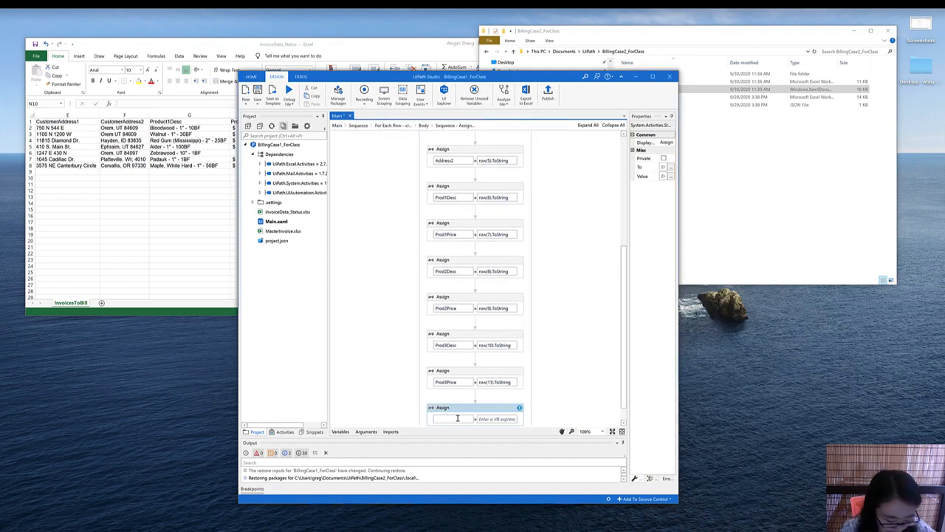
{"action": "type", "text": "Set Var"}
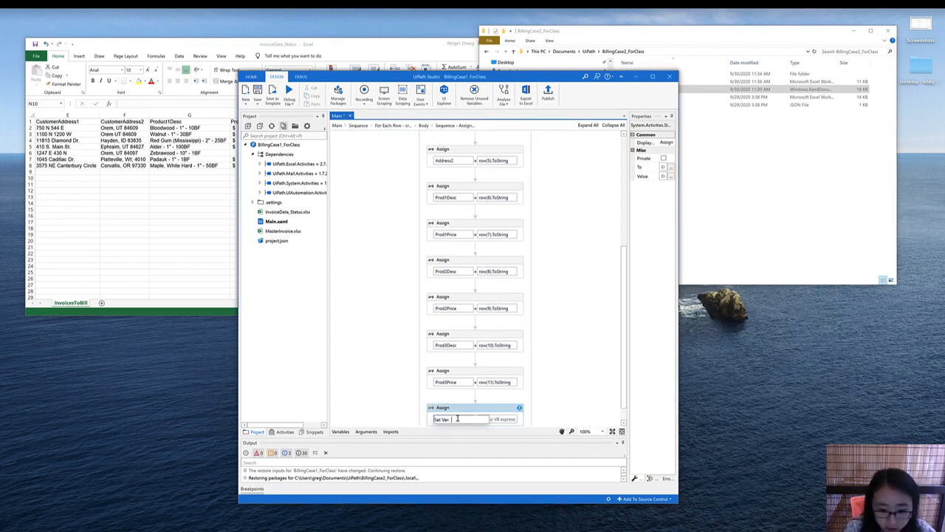
{"action": "type", "text": "Billed"}
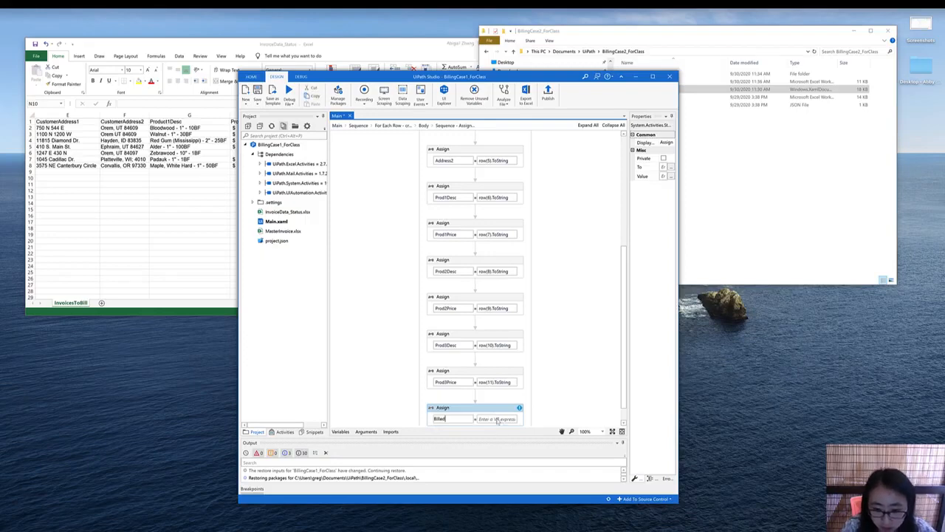
{"action": "type", "text": "row(12).ToString"}
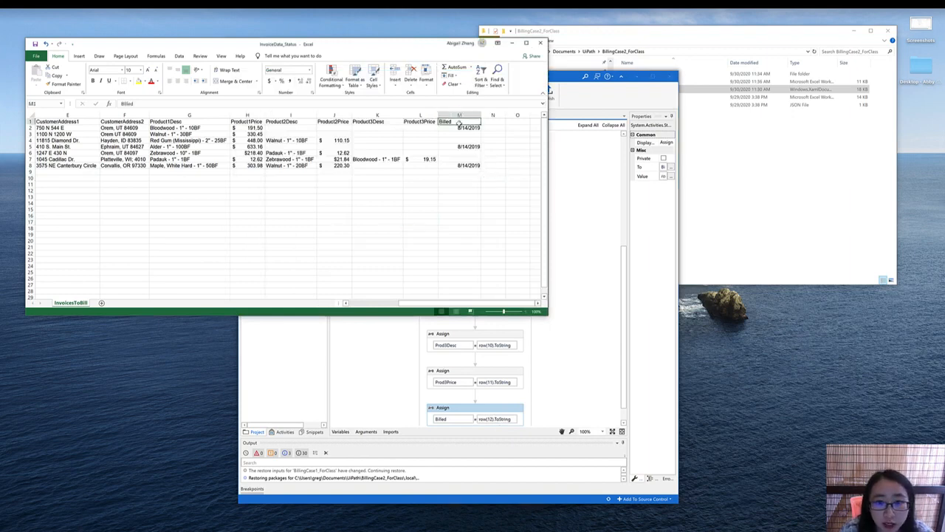
{"action": "left_click", "coordinate": [458, 115]}
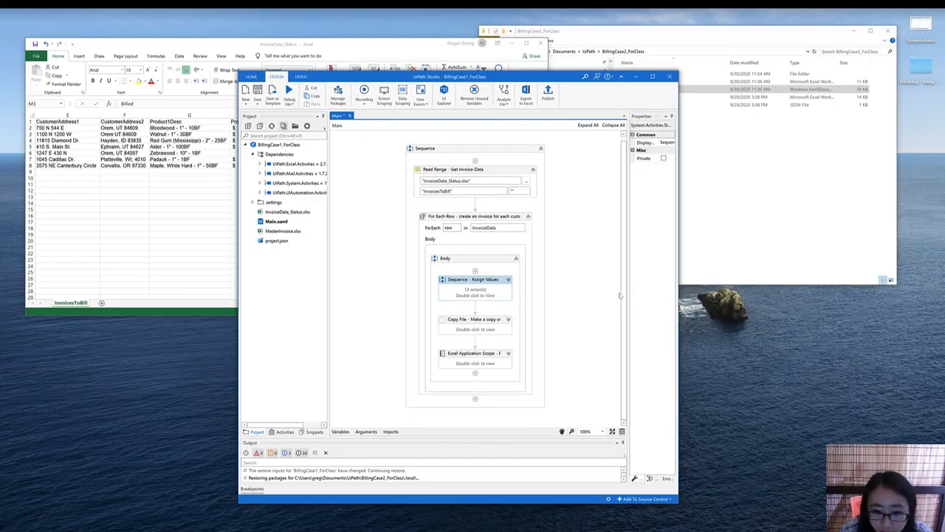
- Add an If activity after Assign Values with a condition starting with Billed
{"action": "left_click", "coordinate": [475, 319]}
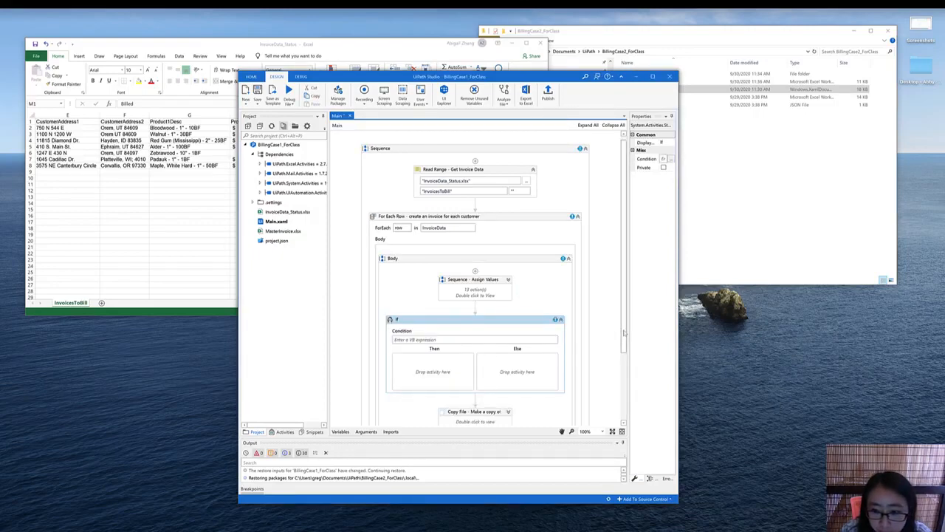
{"action": "scroll", "scroll_direction": "down", "scroll_amount": 3}
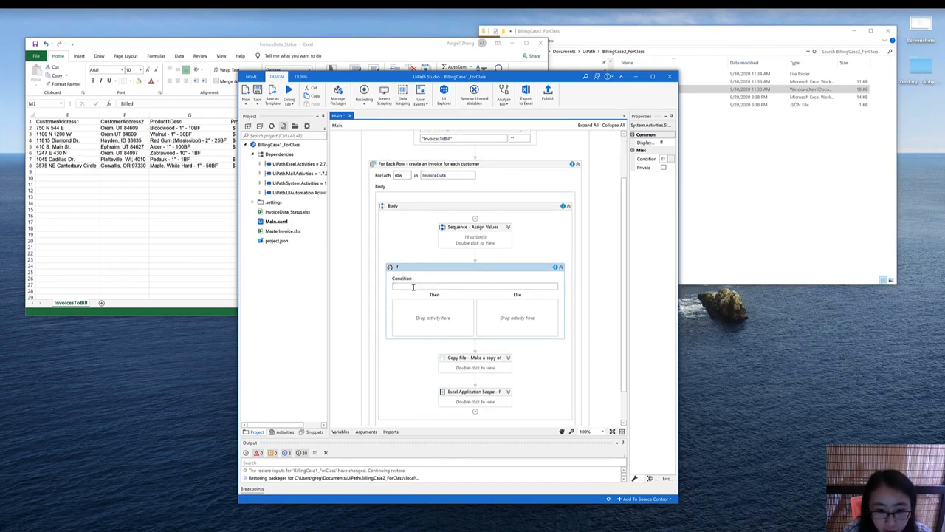
{"action": "type", "text": "Billed = \""}
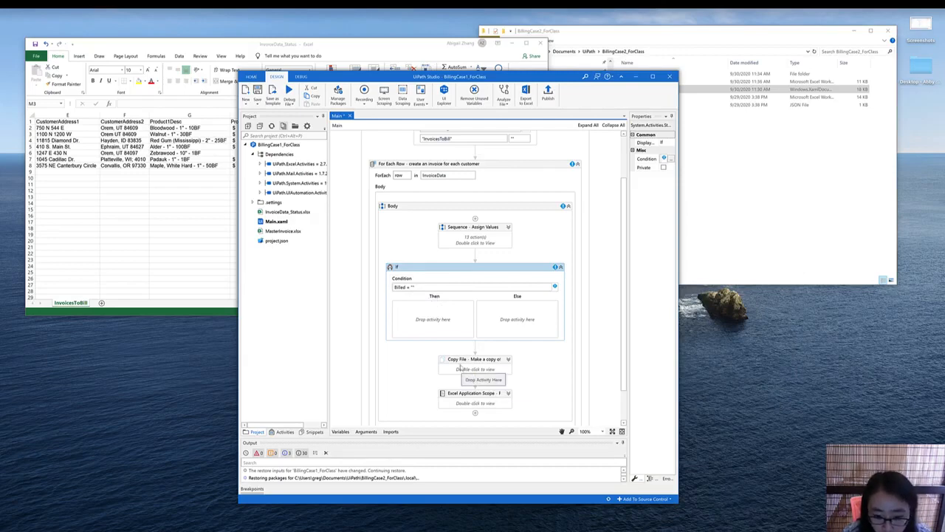
- Move the Copy File and Excel Application Scope steps into the If's Then branch
{"action": "left_click", "coordinate": [472, 360]}
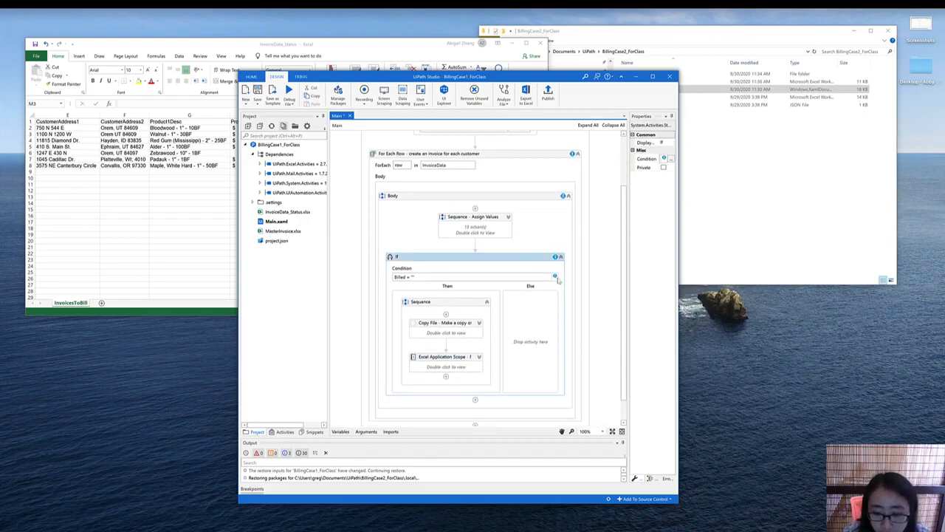
{"action": "mouse_move", "coordinate": [555, 278]}
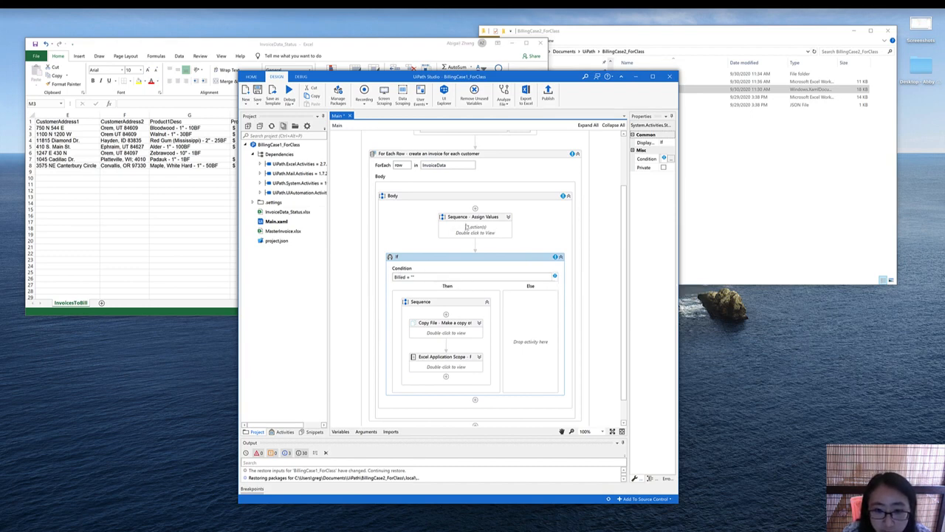
- Review Assign Values and widen the Billed variable's scope to Body in the Variables panel
{"action": "double_click", "coordinate": [475, 215]}
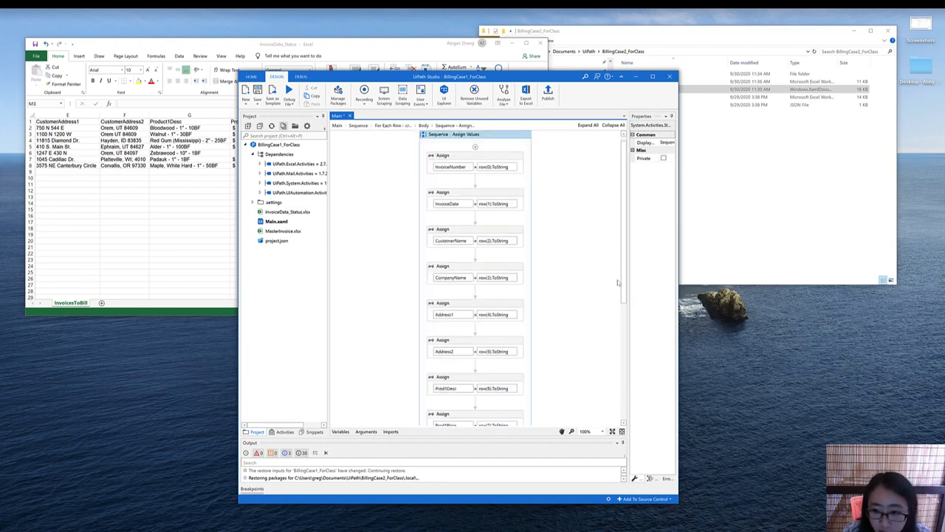
{"action": "scroll", "scroll_direction": "down", "scroll_amount": 3}
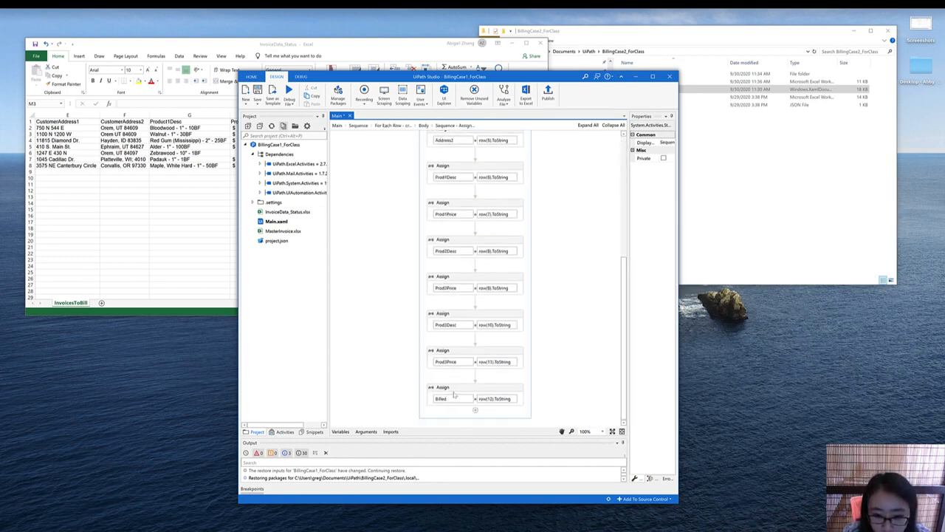
{"action": "scroll", "scroll_direction": "up", "scroll_amount": 3}
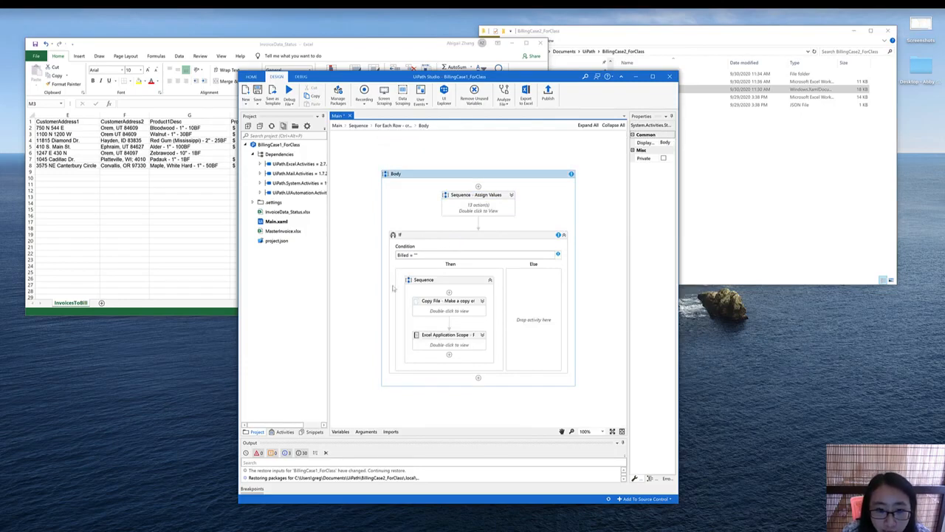
{"action": "mouse_move", "coordinate": [443, 213]}
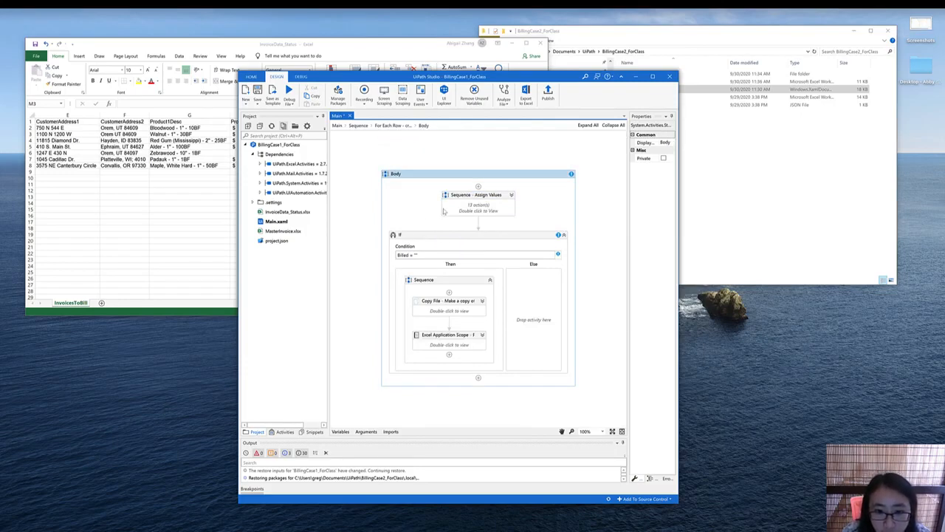
{"action": "left_click", "coordinate": [479, 195]}
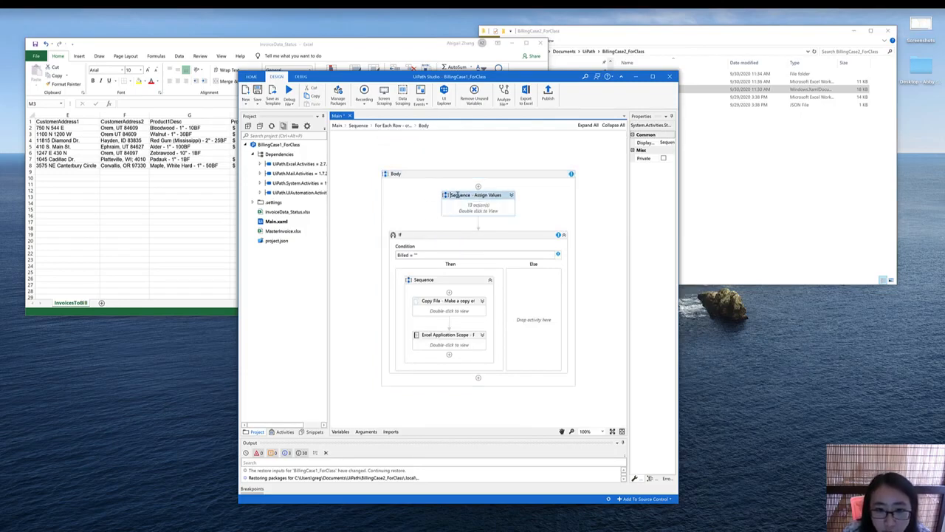
{"action": "left_click", "coordinate": [340, 432]}
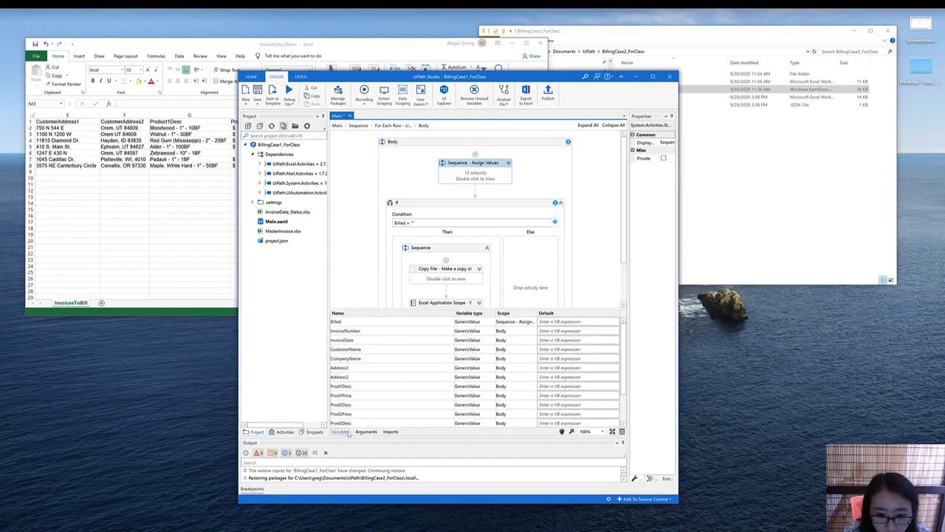
{"action": "scroll", "scroll_direction": "down", "scroll_amount": 3}
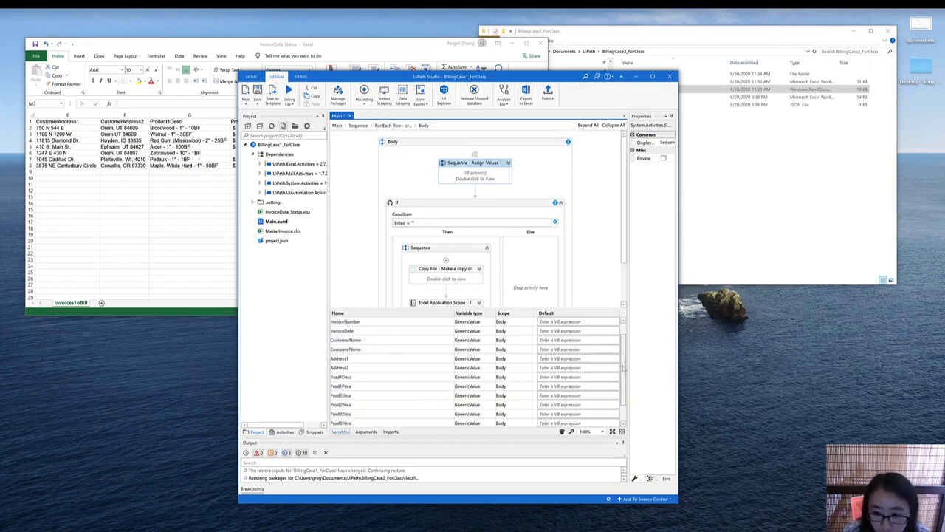
{"action": "scroll", "scroll_direction": "down", "scroll_amount": 3}
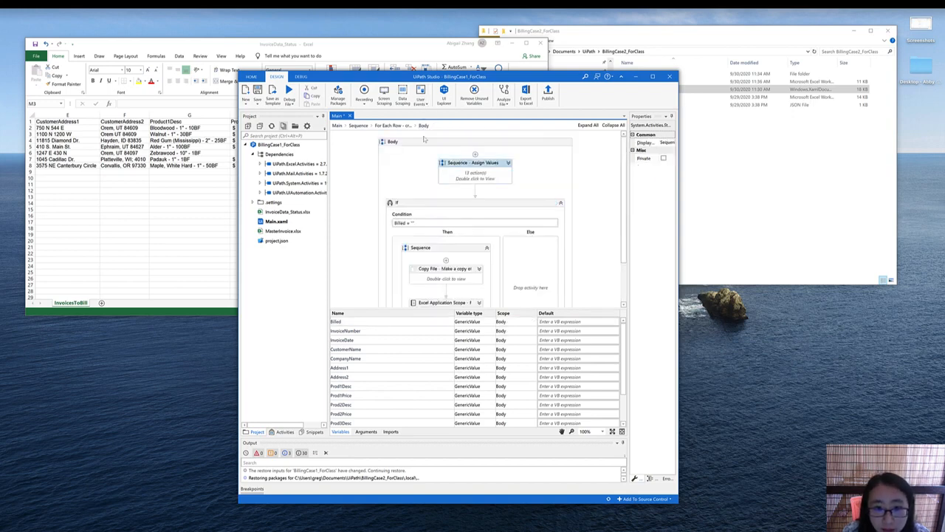
{"action": "scroll", "scroll_direction": "down", "scroll_amount": 3}
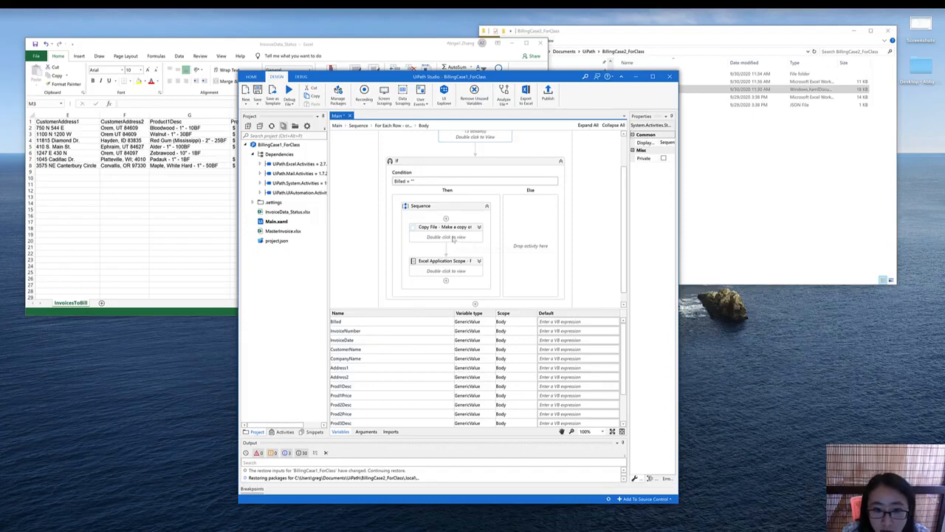
- Review the Write Cell steps inside the Excel Application Scope
{"action": "double_click", "coordinate": [446, 227]}
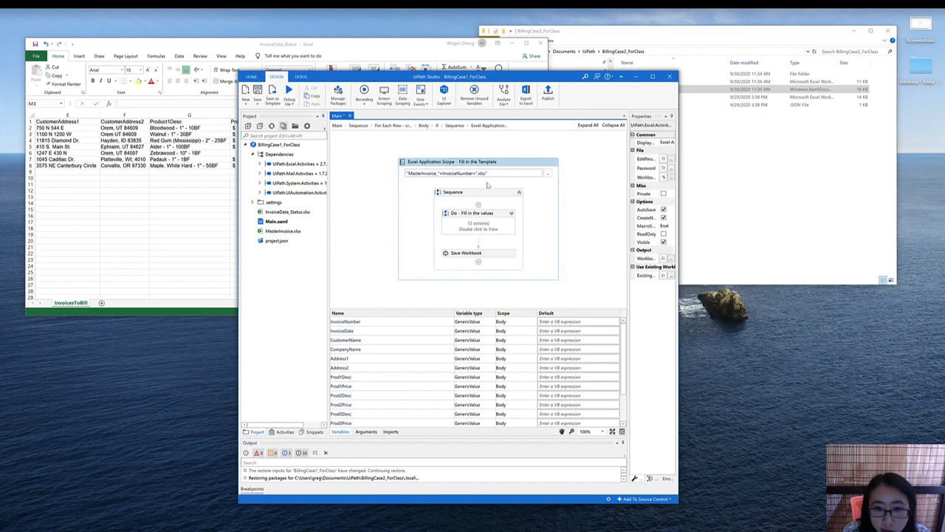
{"action": "mouse_move", "coordinate": [475, 230]}
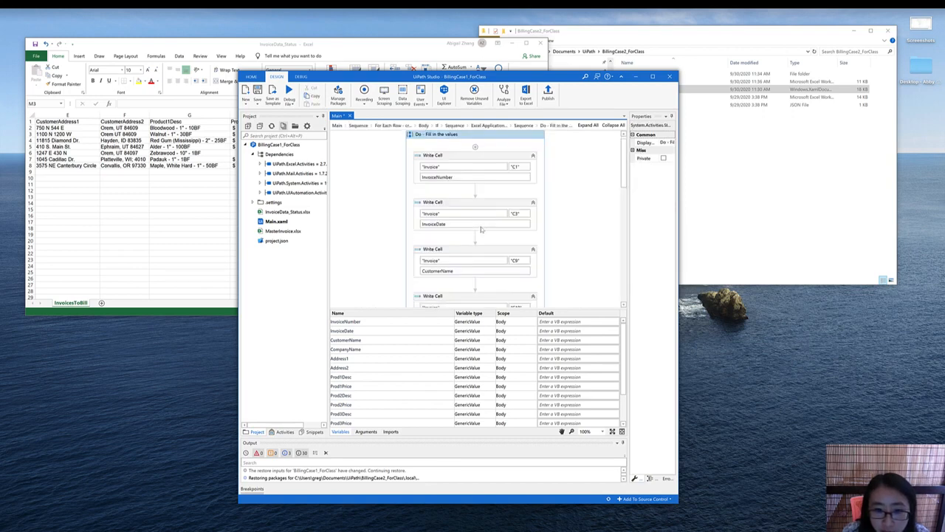
{"action": "scroll", "scroll_direction": "down", "scroll_amount": 3}
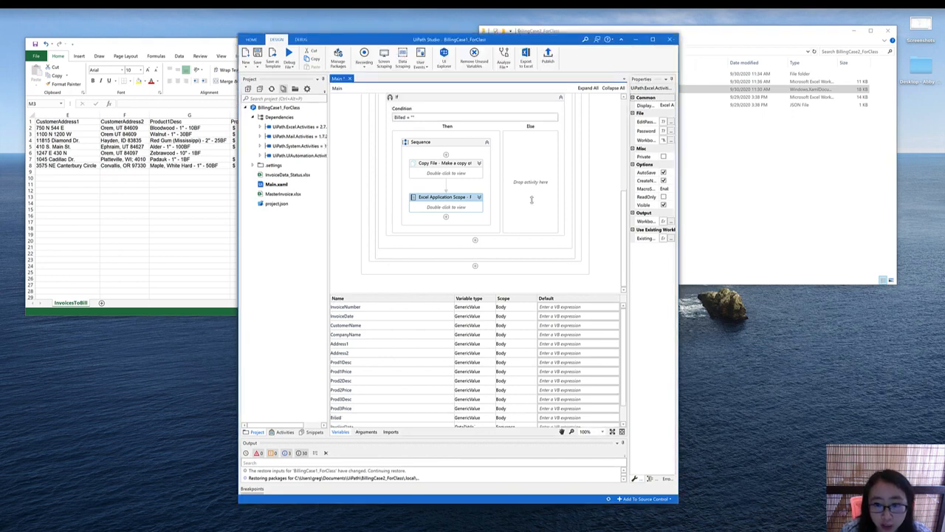
{"action": "mouse_move", "coordinate": [677, 257]}
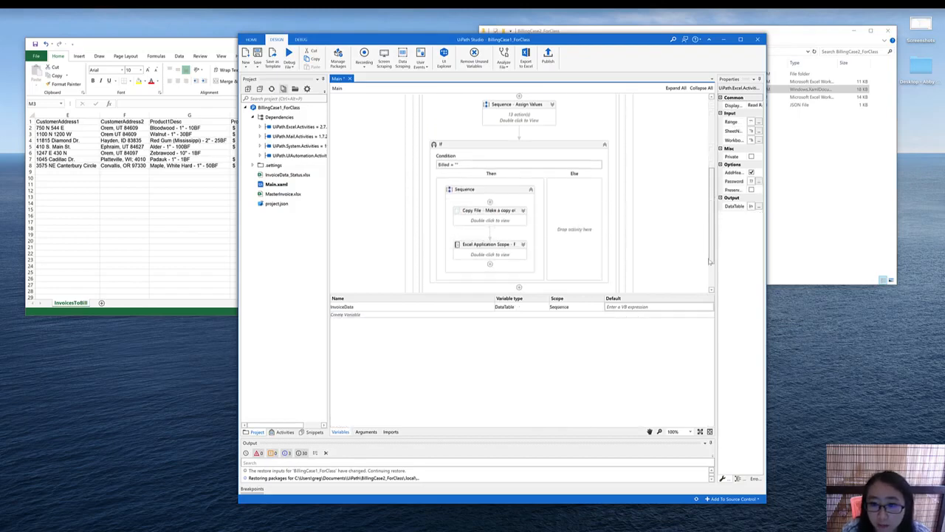
- Add an Assign after the Excel scope setting the row's Billed field to Today's date string
{"action": "scroll", "scroll_direction": "down", "scroll_amount": 3}
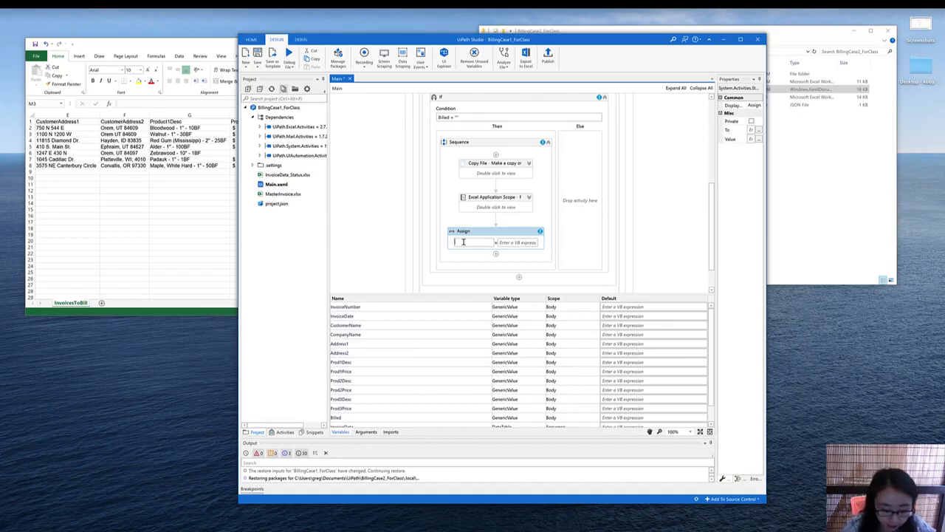
{"action": "type", "text": "row(12"}
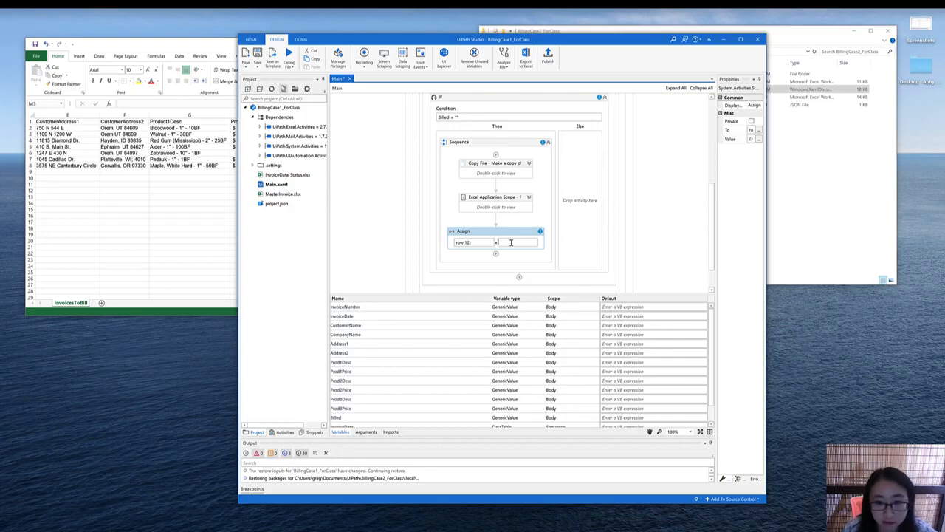
{"action": "type", "text": "Today"}
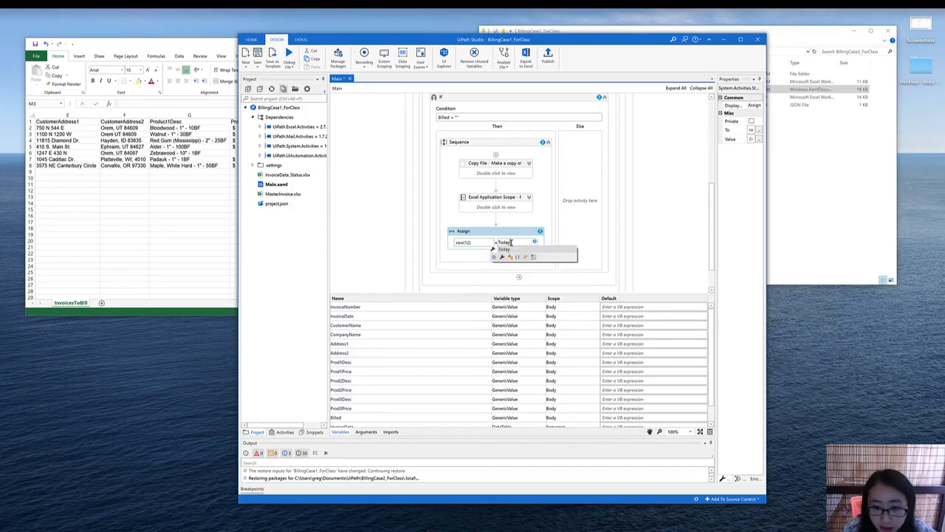
{"action": "type", "text": "."}
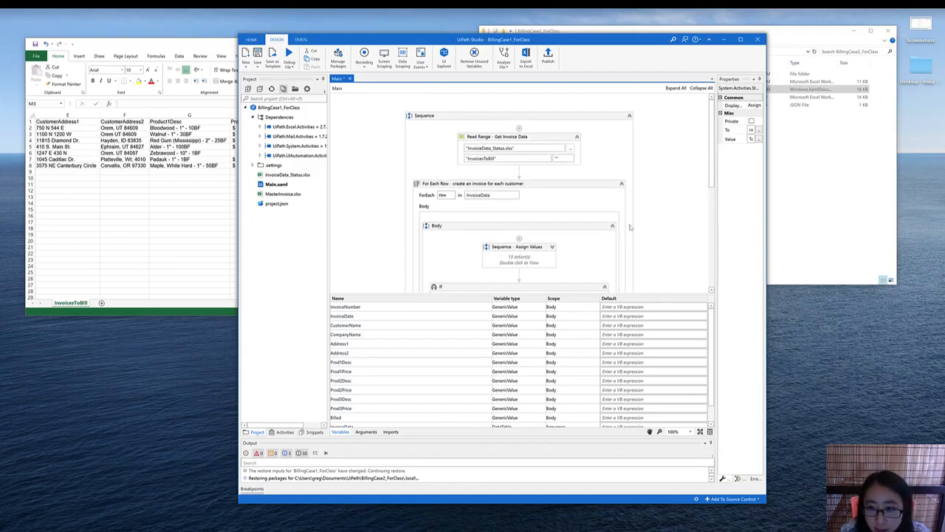
- Collapse the For Each Row loop and start running the workflow
{"action": "scroll", "scroll_direction": "down", "scroll_amount": 3}
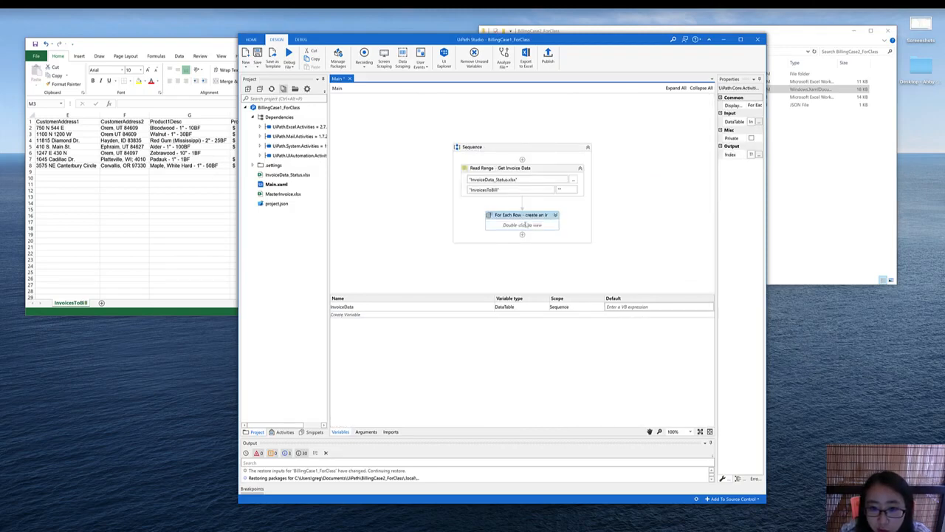
{"action": "mouse_move", "coordinate": [531, 251]}
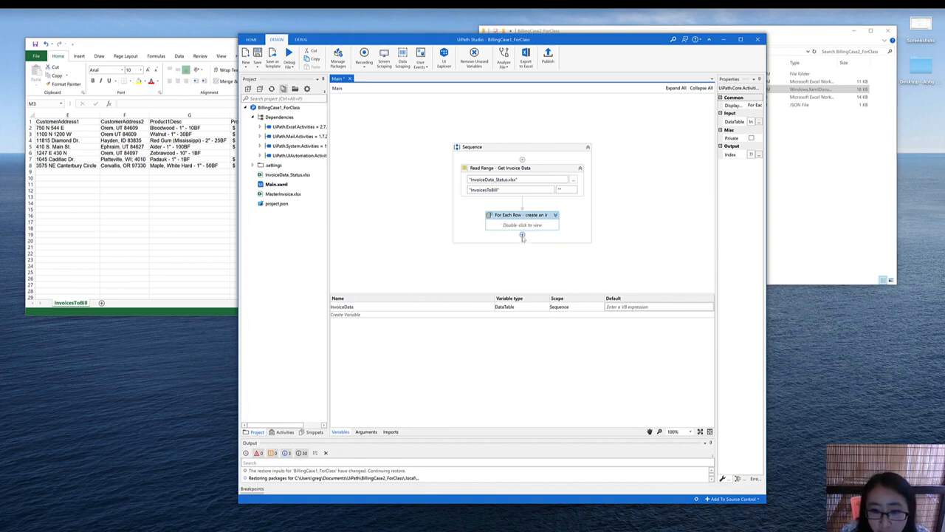
{"action": "left_click", "coordinate": [522, 168]}
{"action": "type", "text": "cop"}
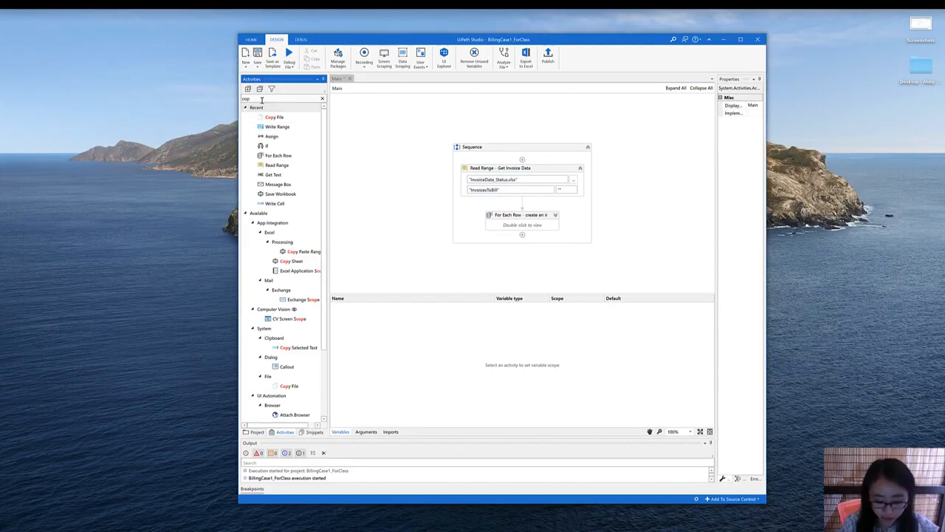
- Add a Write Range writing the InvoiceData table to InvoiceData_Status.xlsx on the target sheet
{"action": "type", "text": "write"}
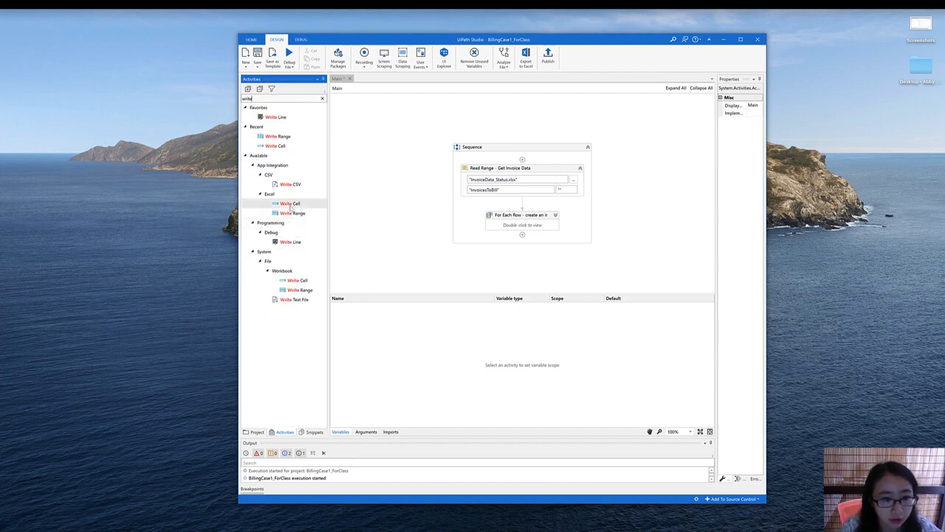
{"action": "mouse_move", "coordinate": [279, 136]}
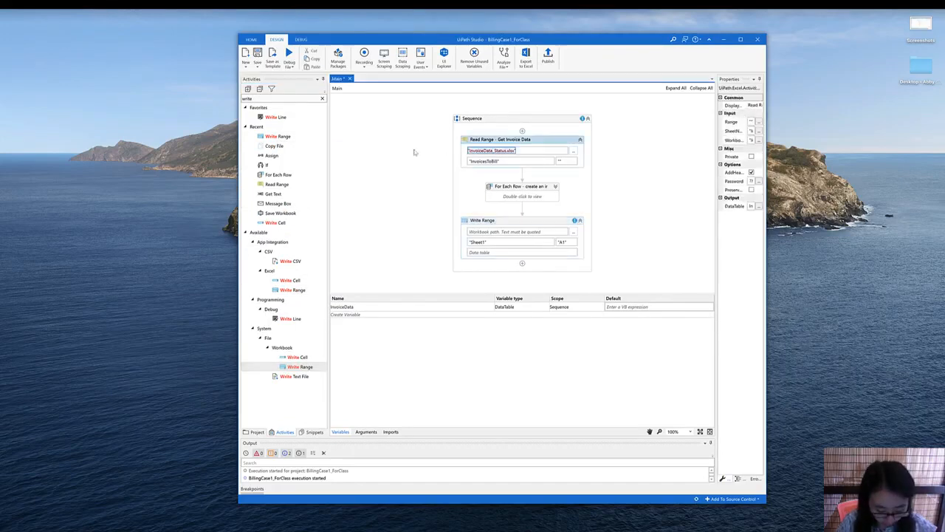
{"action": "left_click", "coordinate": [509, 231]}
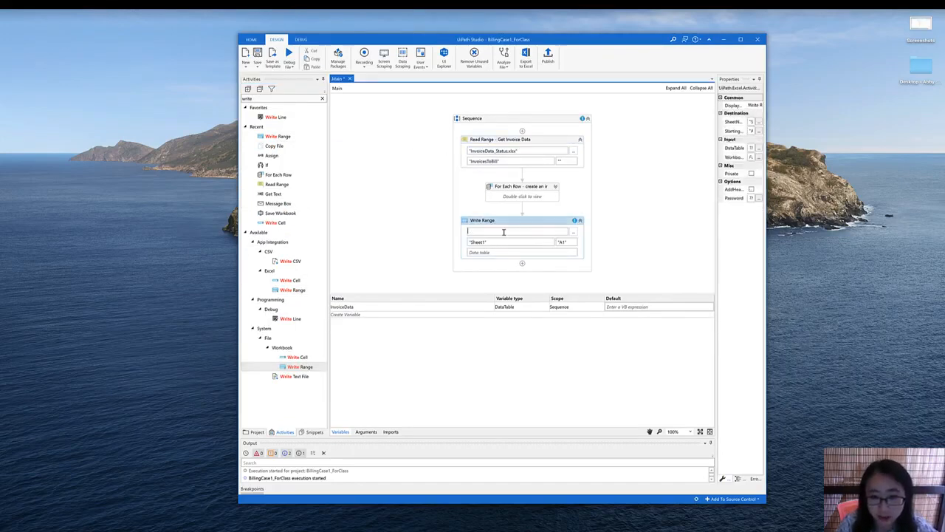
{"action": "type", "text": "InvoiceData_Status.xlsx\""}
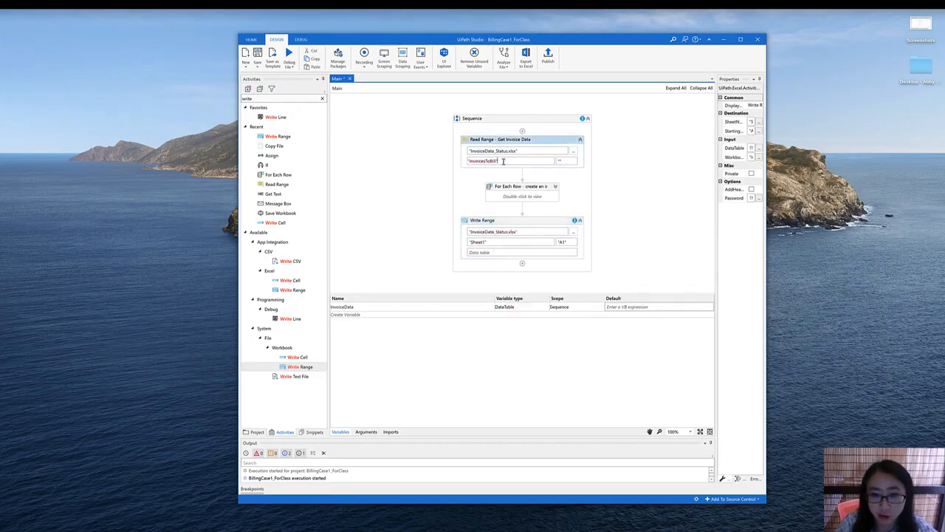
{"action": "left_click", "coordinate": [508, 160]}
{"action": "type", "text": "in"}
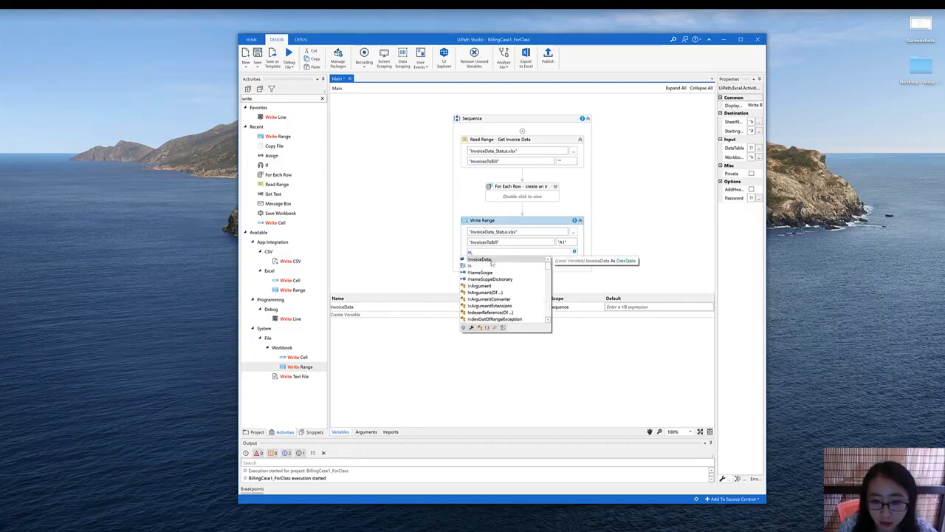
{"action": "left_click", "coordinate": [478, 258]}
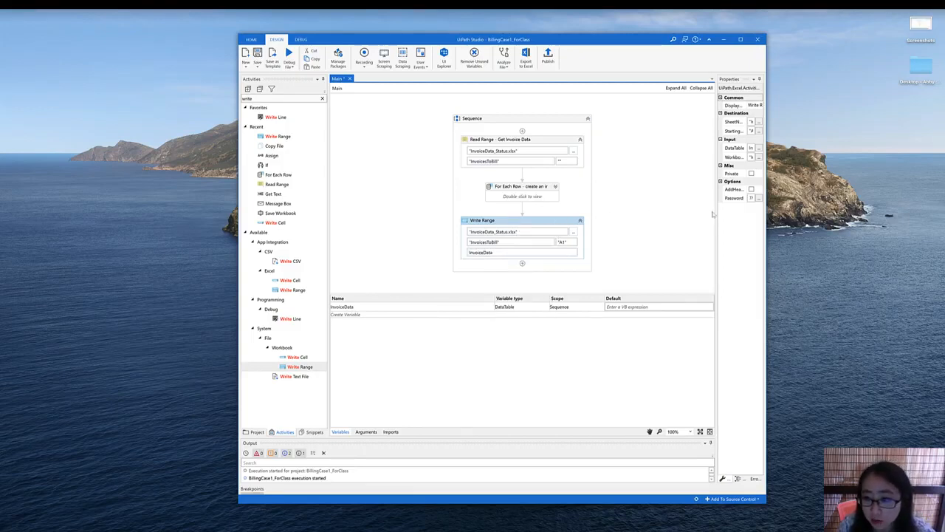
- Enable AddHeaders so the column headers are written with the table
{"action": "left_click", "coordinate": [481, 220]}
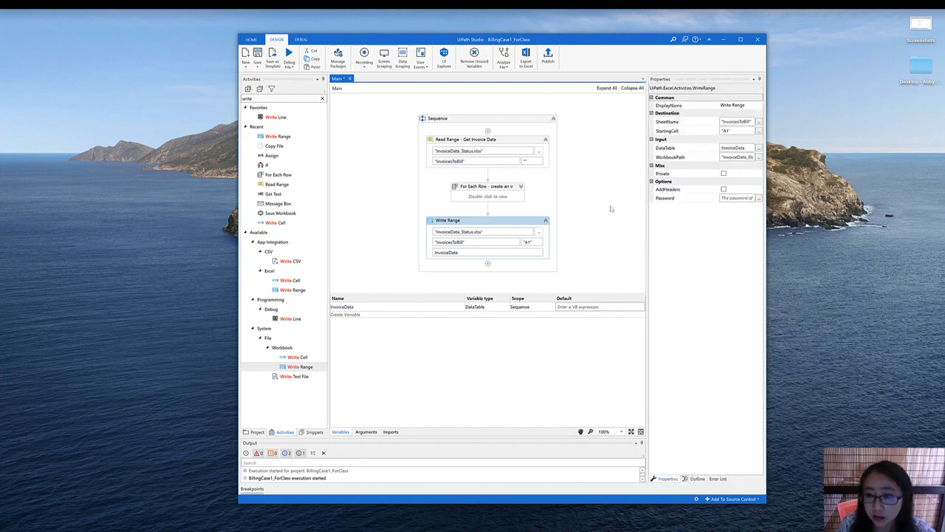
{"action": "mouse_move", "coordinate": [668, 190]}
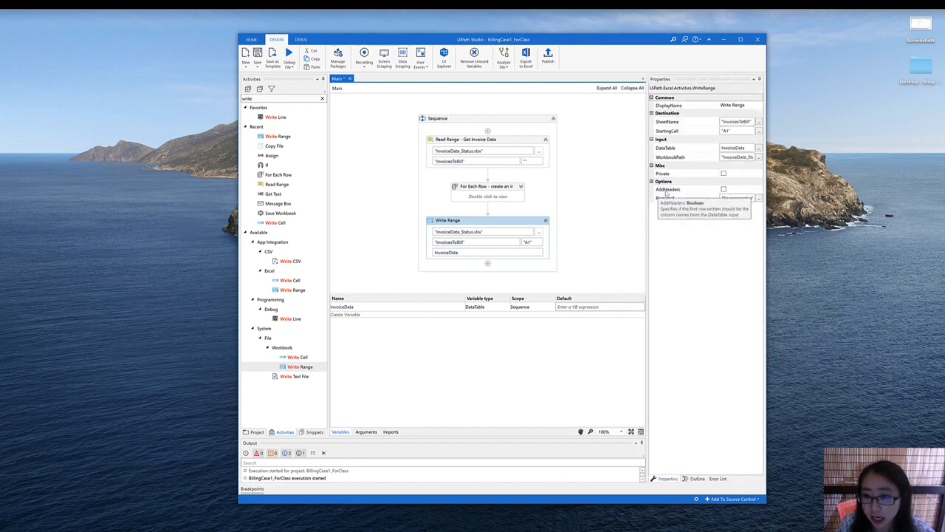
{"action": "left_click", "coordinate": [724, 190]}
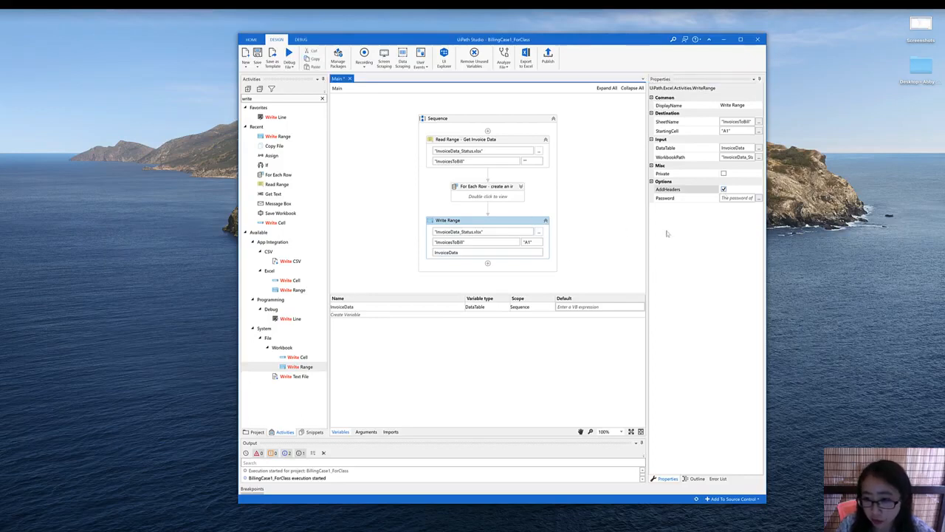
{"action": "mouse_move", "coordinate": [647, 239]}
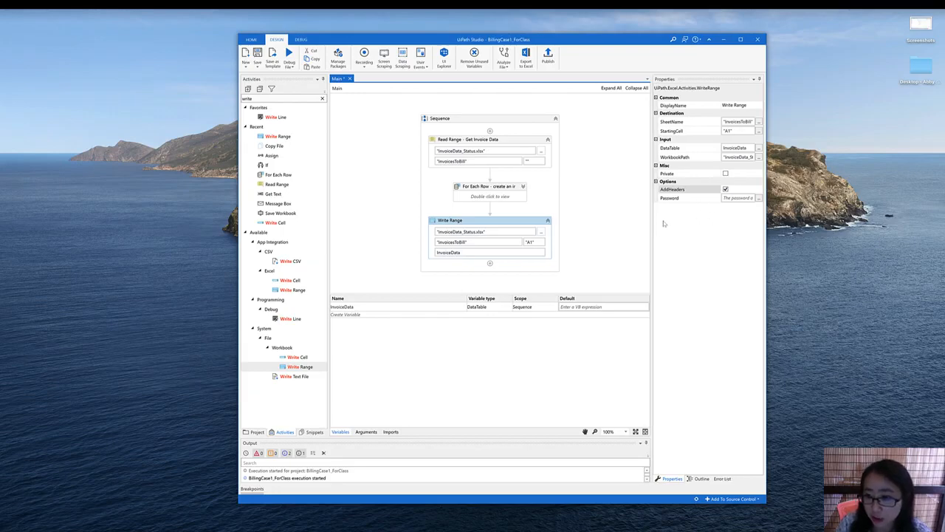
{"action": "mouse_move", "coordinate": [472, 278]}
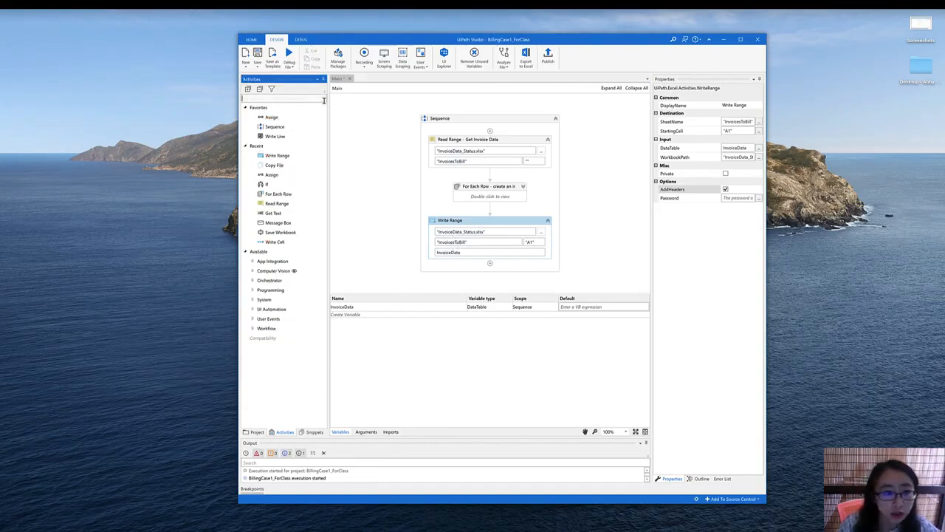
- Add a Copy File from InvoiceData_Status.xlsx to InvoiceData_Complete.xlsx with Overwrite enabled
{"action": "type", "text": "copy"}
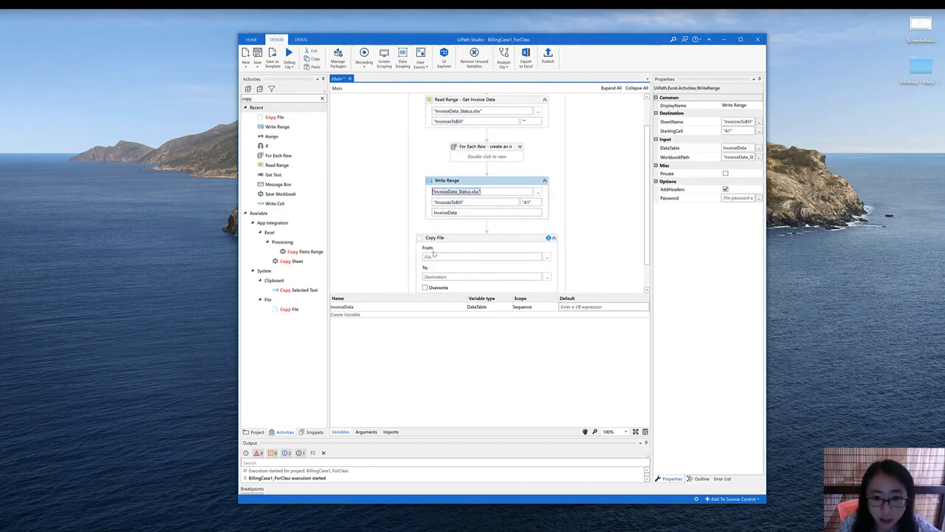
{"action": "left_click", "coordinate": [480, 257]}
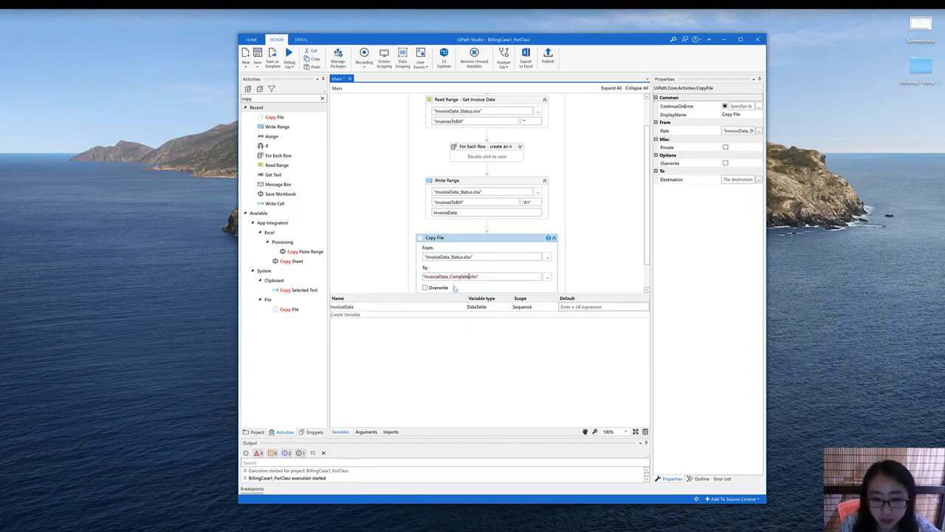
{"action": "left_click", "coordinate": [425, 287]}
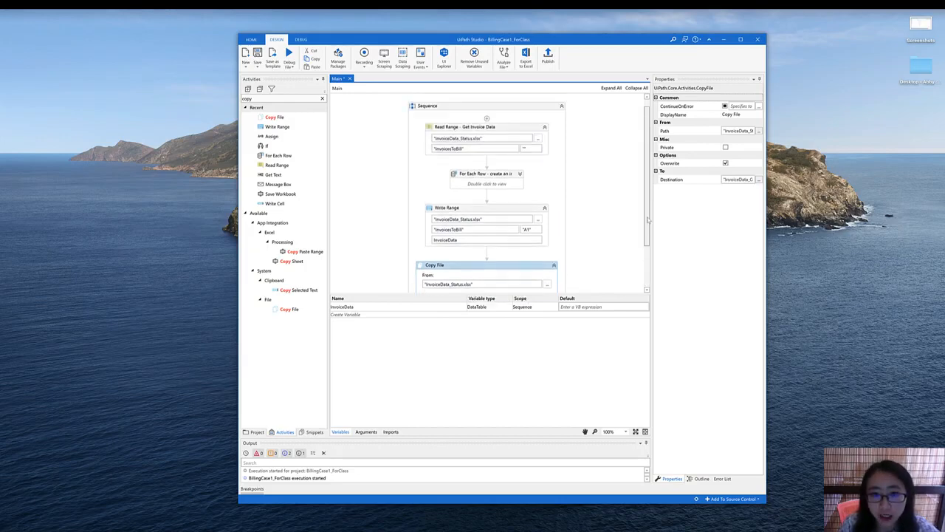
{"action": "scroll", "scroll_direction": "down", "scroll_amount": 3}
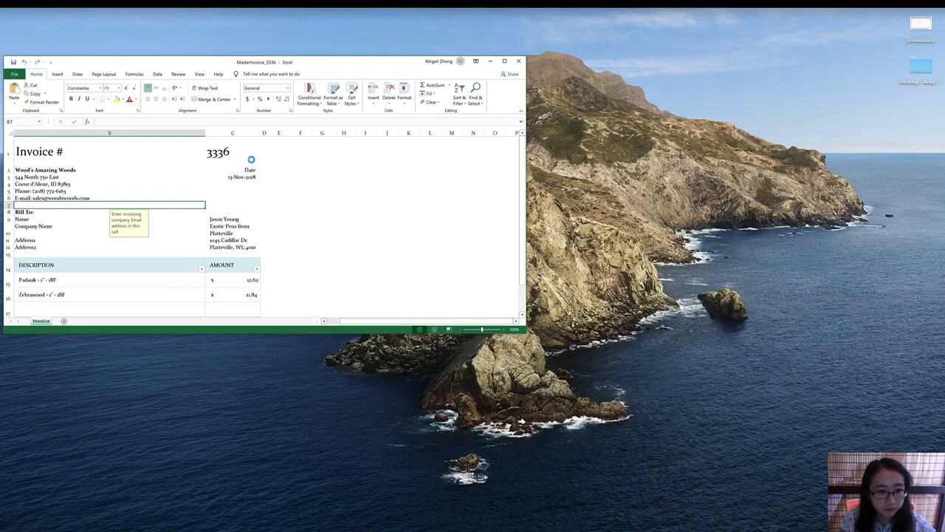
- Close the generated invoice 3336 workbook after reviewing it
{"action": "left_click", "coordinate": [490, 62]}
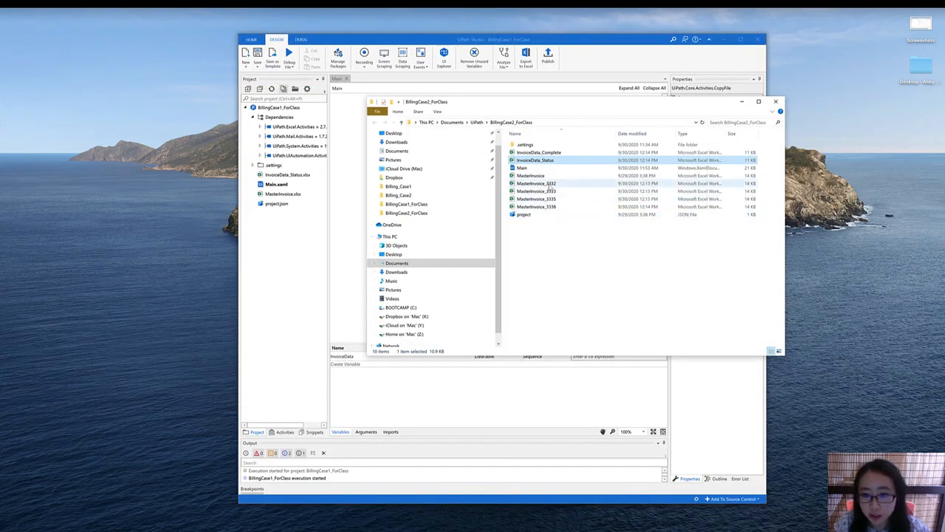
- Open InvoiceData_Complete from the project folder, check its Billed dates, and close it
{"action": "left_click", "coordinate": [537, 184]}
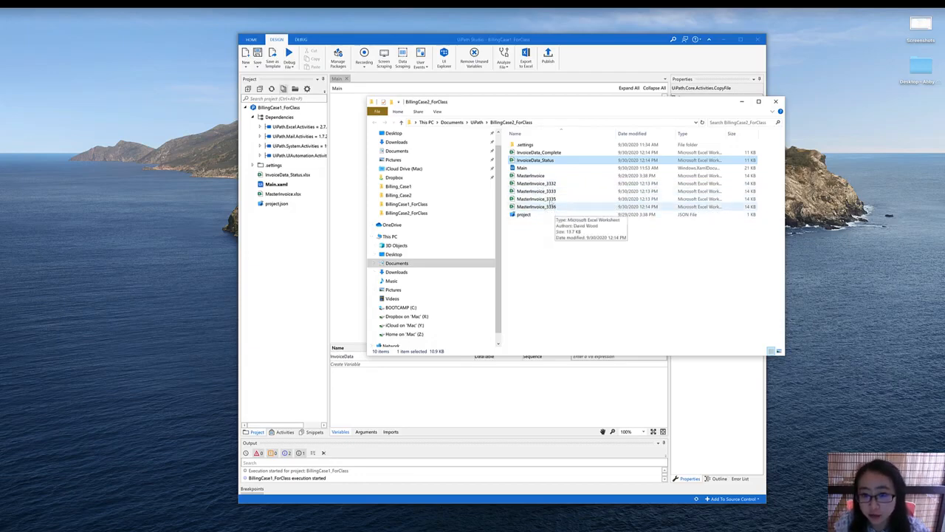
{"action": "left_click", "coordinate": [537, 152]}
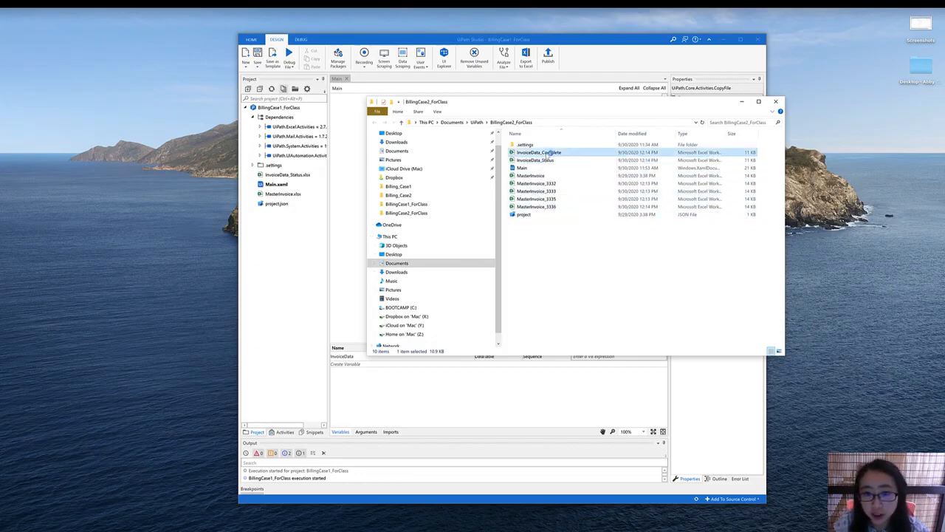
{"action": "double_click", "coordinate": [538, 152]}
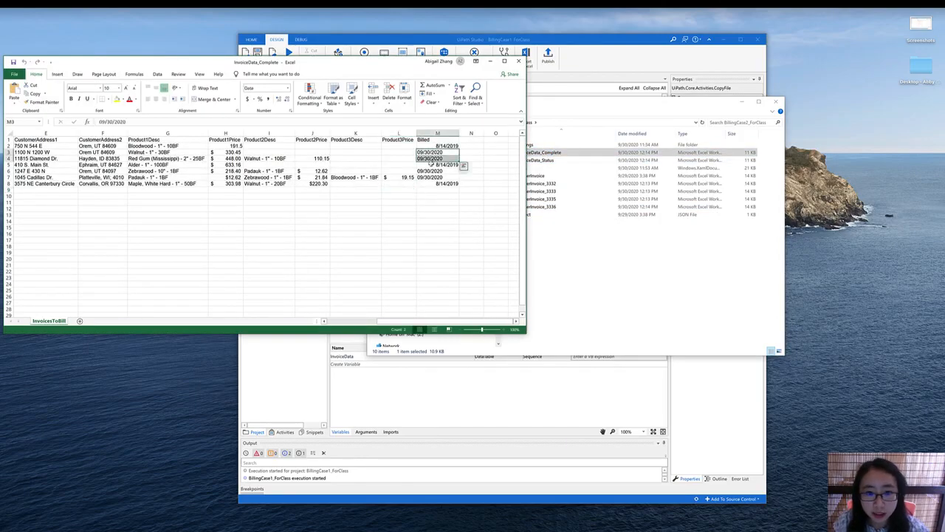
{"action": "left_click", "coordinate": [438, 204]}
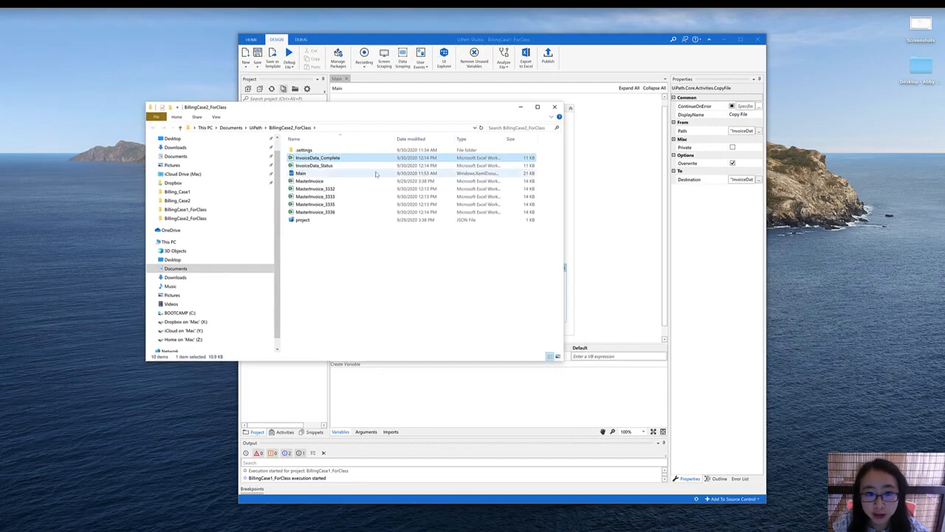
- Open InvoiceData_Status and inspect its Billed column now holding dates
{"action": "left_click", "coordinate": [313, 166]}
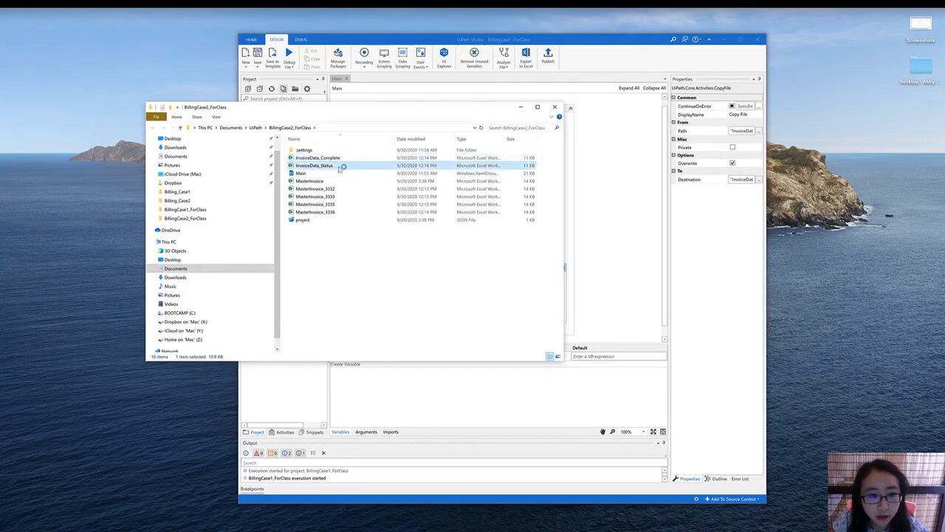
{"action": "double_click", "coordinate": [313, 165]}
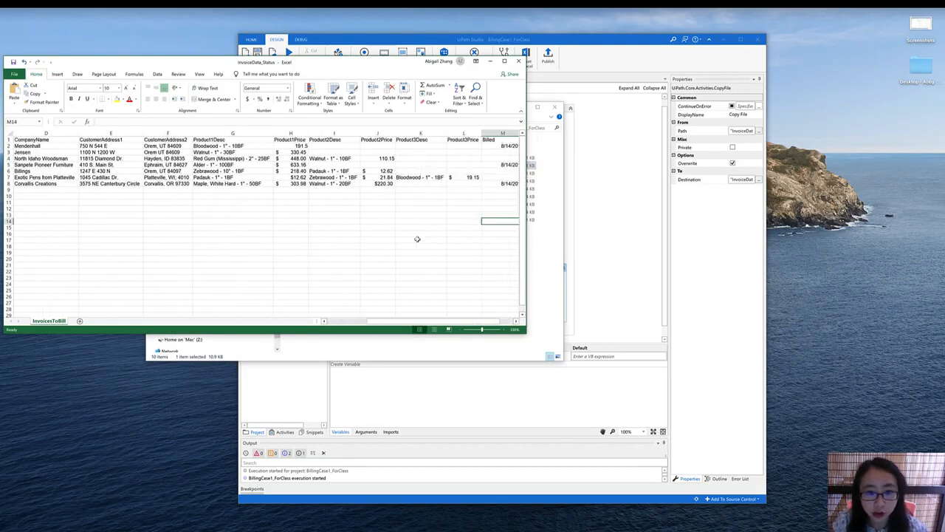
{"action": "scroll", "scroll_direction": "right", "scroll_amount": 3}
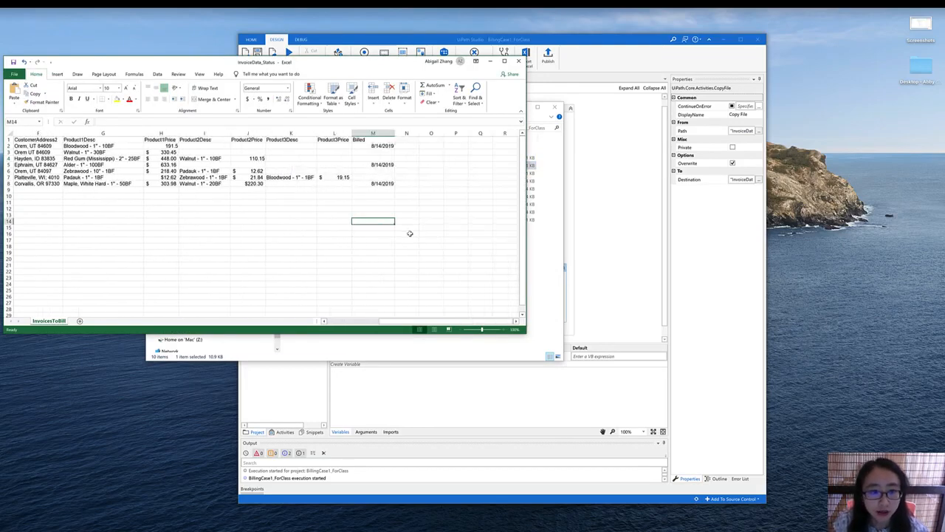
{"action": "mouse_move", "coordinate": [414, 214]}
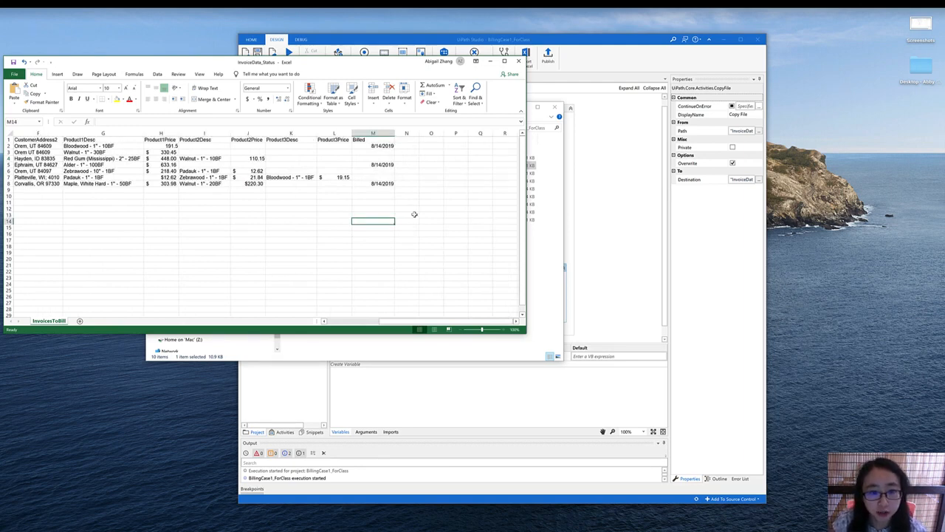
{"action": "left_click", "coordinate": [333, 207]}
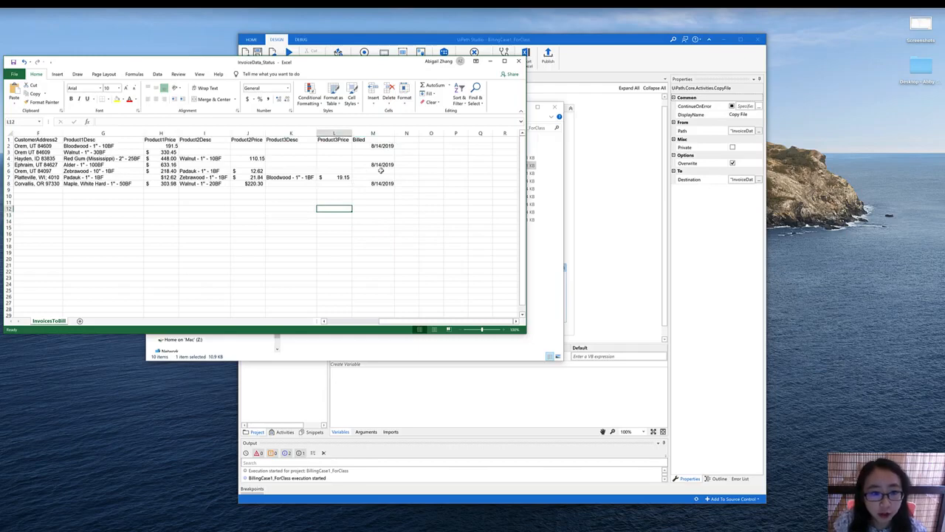
{"action": "left_click", "coordinate": [372, 171]}
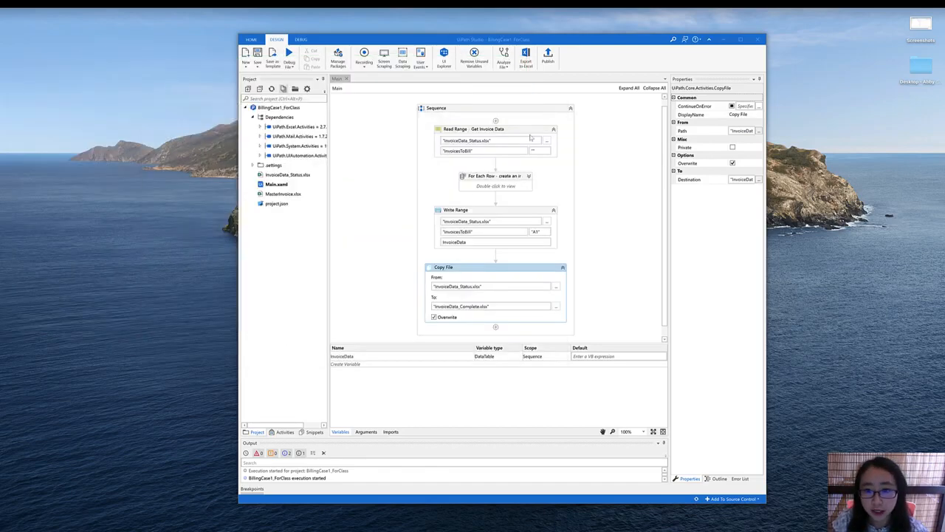
{"action": "mouse_move", "coordinate": [425, 231]}
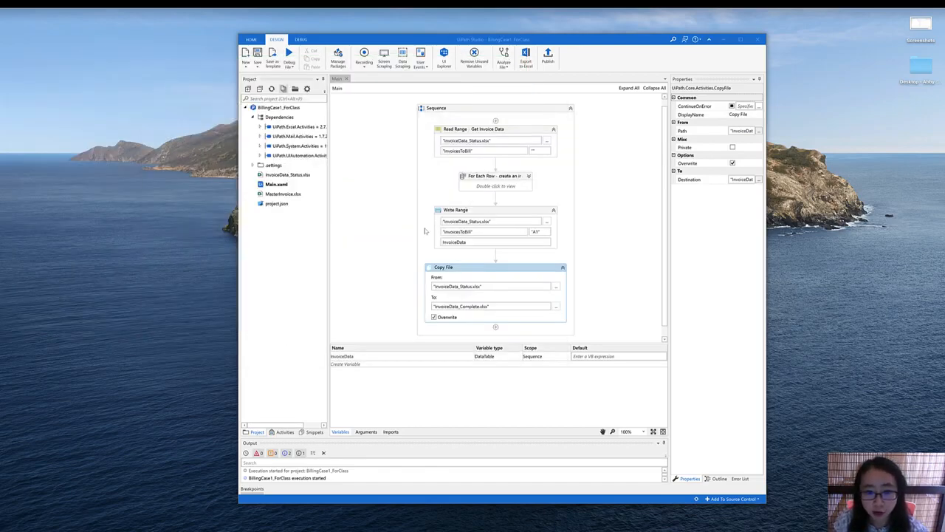
{"action": "mouse_move", "coordinate": [399, 325]}
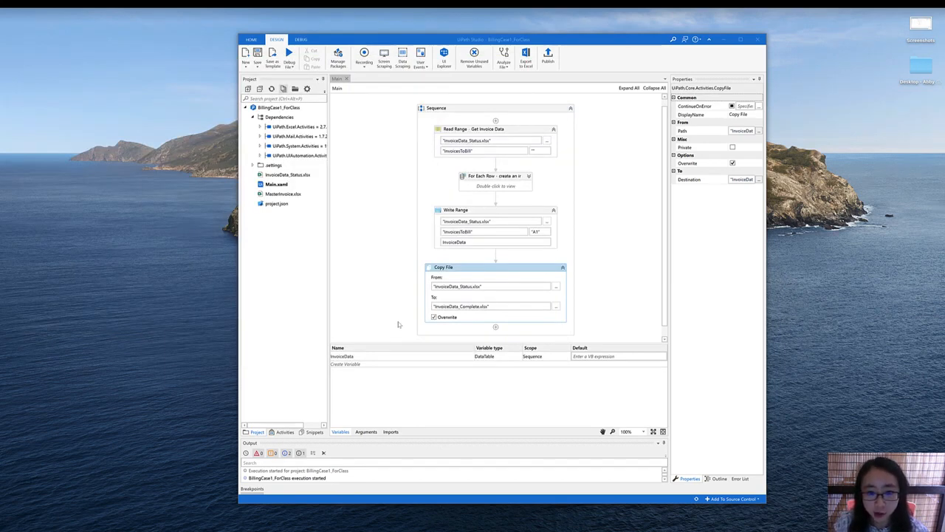
{"action": "mouse_move", "coordinate": [473, 437]}
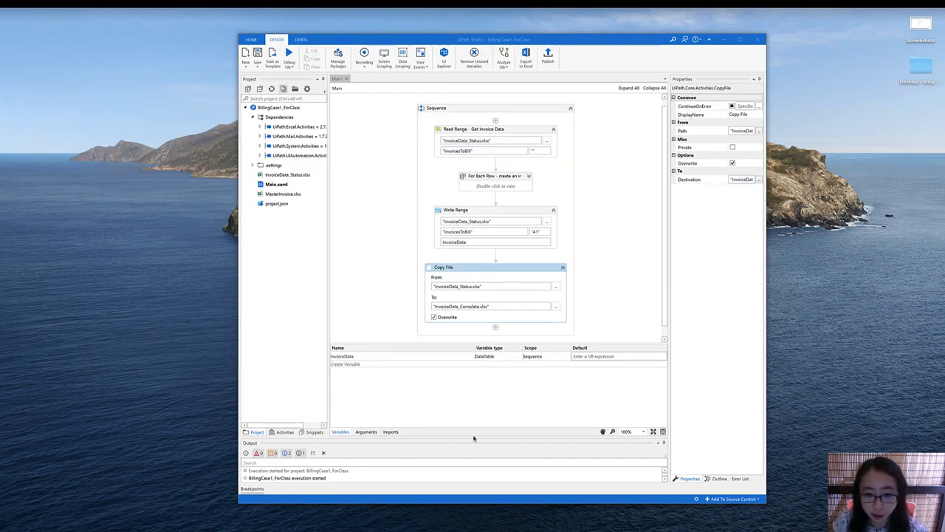